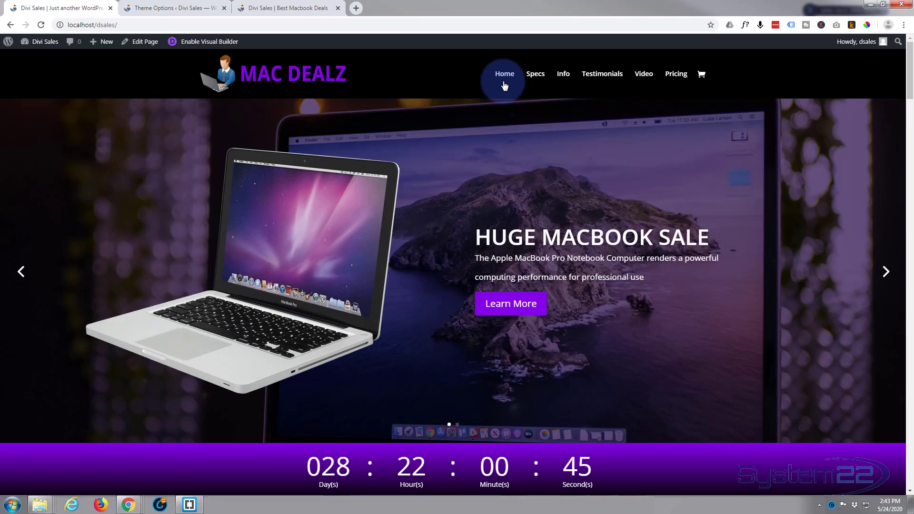
- Jump through the finished site's Specs, Video and Pricing sections via the menu links
left_click(562, 73)
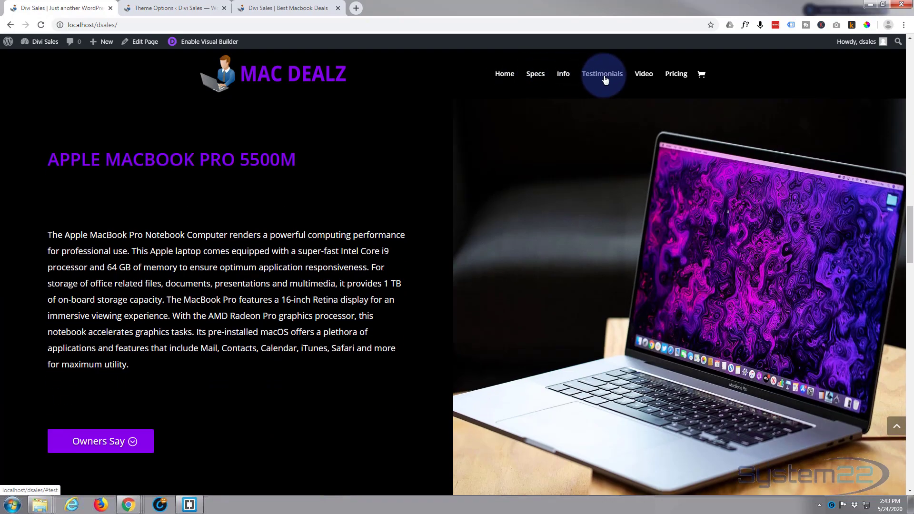
left_click(643, 73)
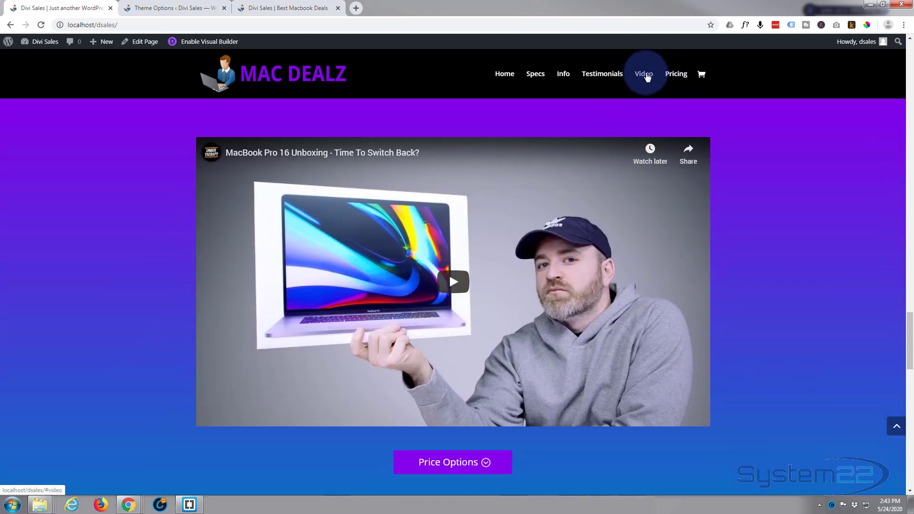
left_click(676, 74)
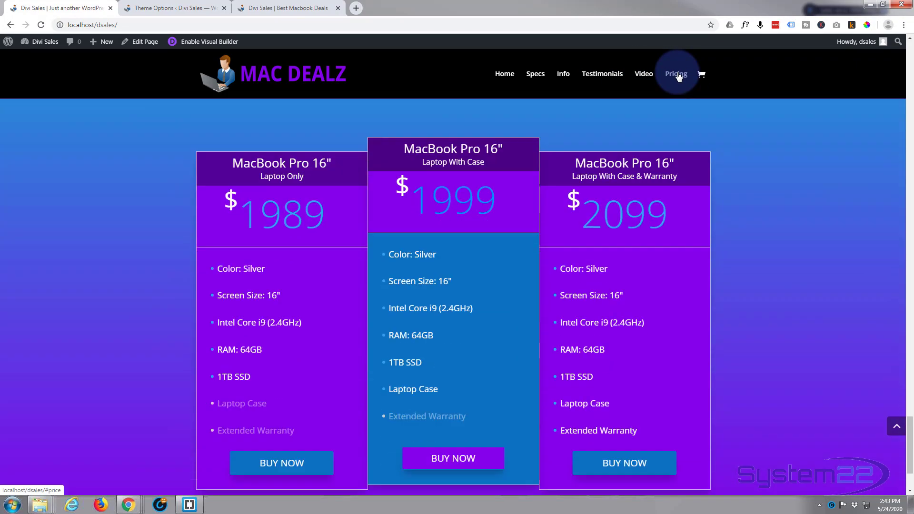
- Buy the laptop-only package, landing on the Apple MacBook Pro 16" product page at $1,989.00
left_click(282, 463)
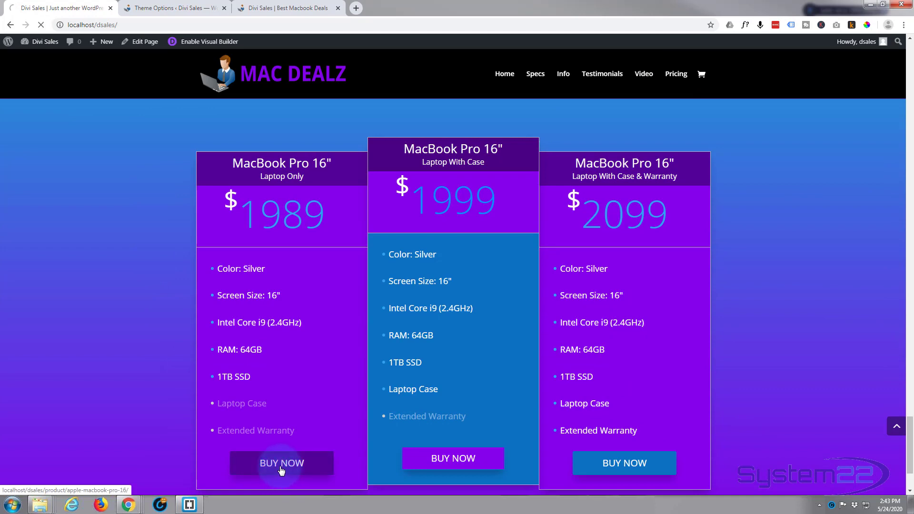
left_click(282, 463)
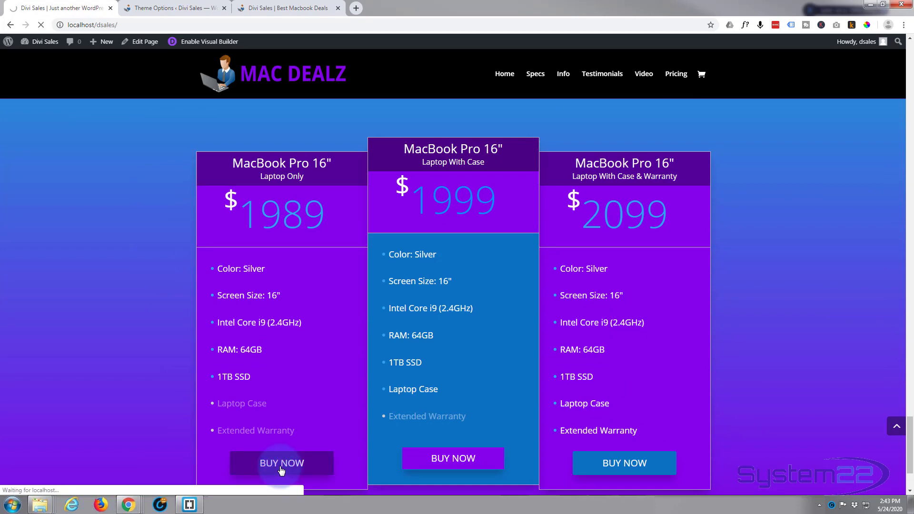
left_click(282, 463)
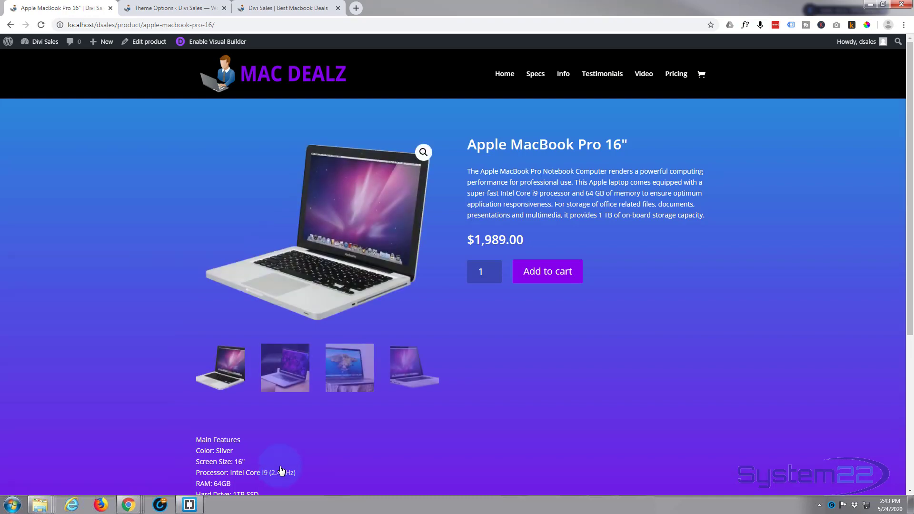
- Switch past the Theme Options tab to the blank dsalesfunnel site showing only Hello world
left_click(172, 8)
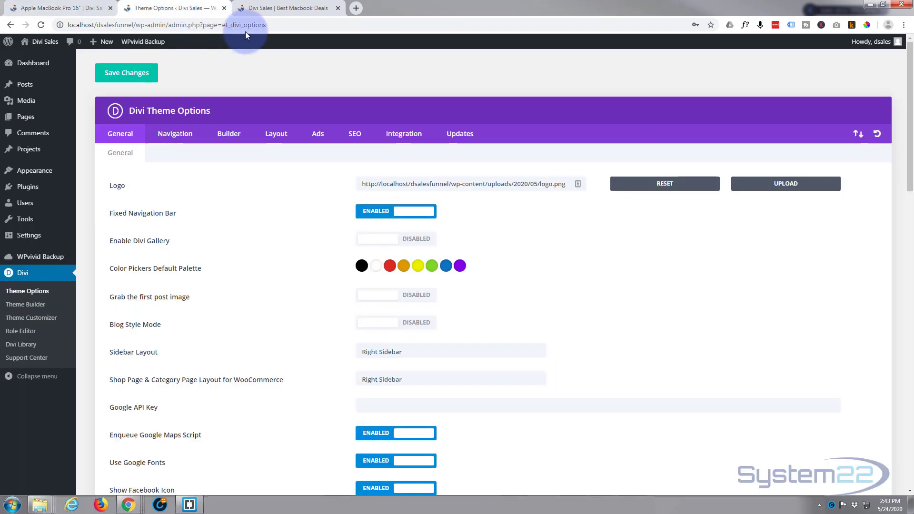
left_click(285, 8)
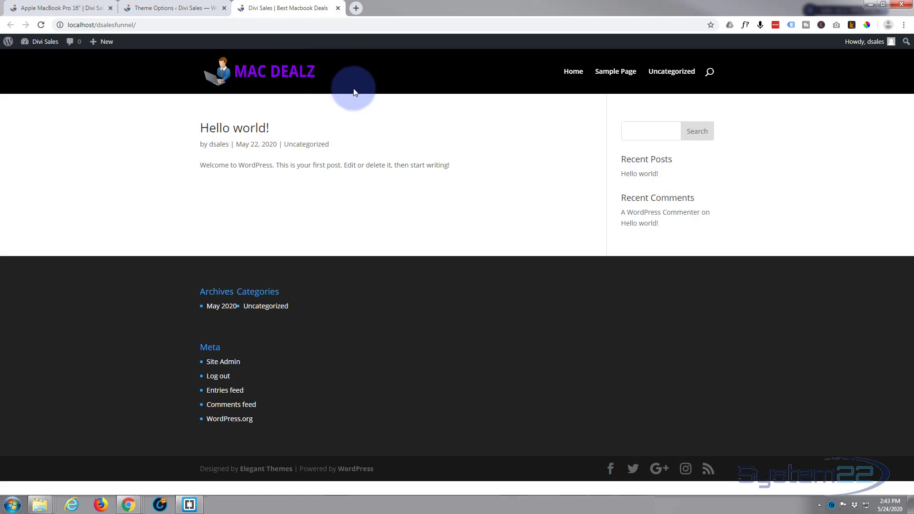
mouse_move(615, 72)
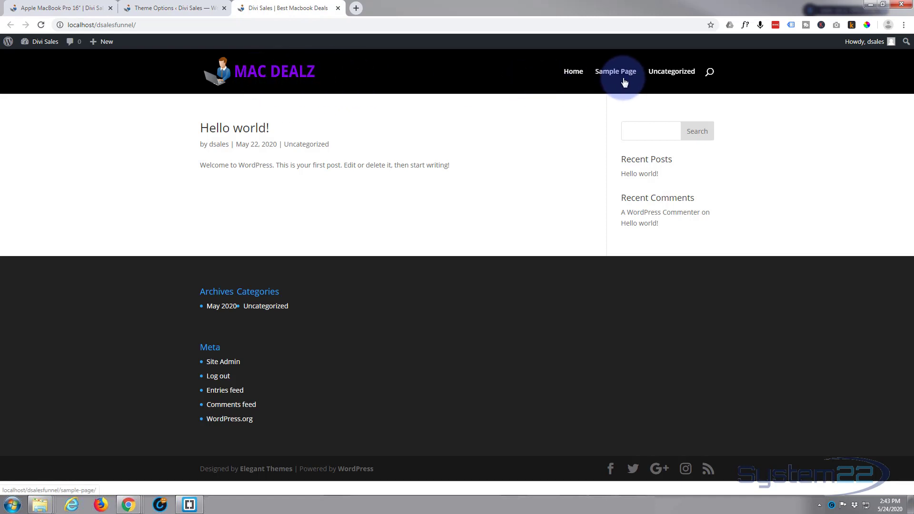
mouse_move(460, 136)
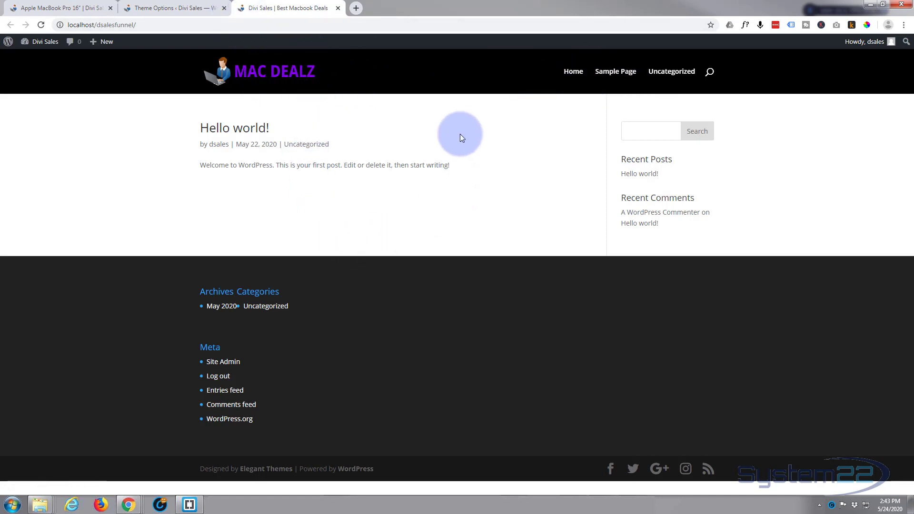
mouse_move(863, 82)
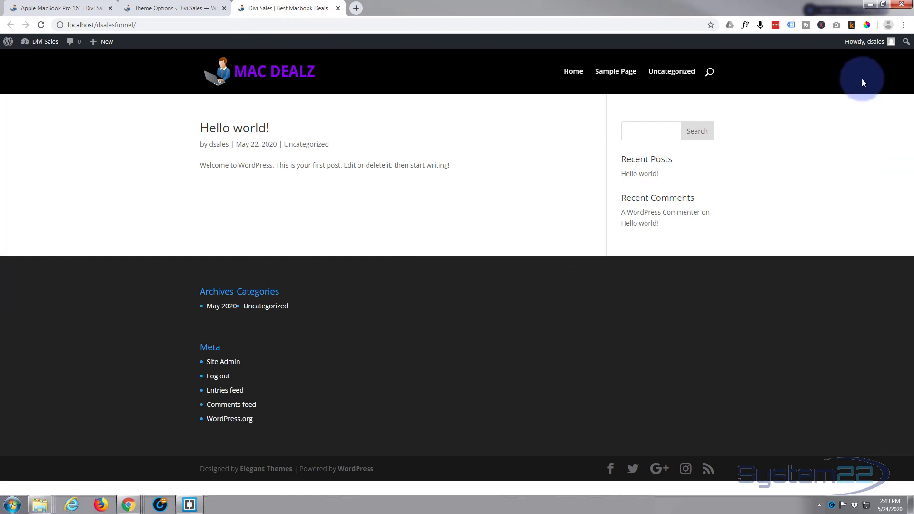
mouse_move(343, 231)
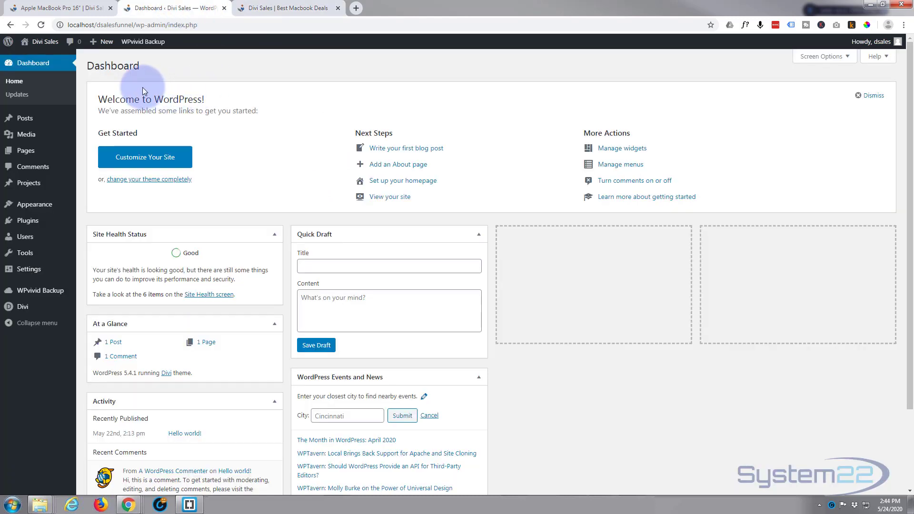
mouse_move(75, 72)
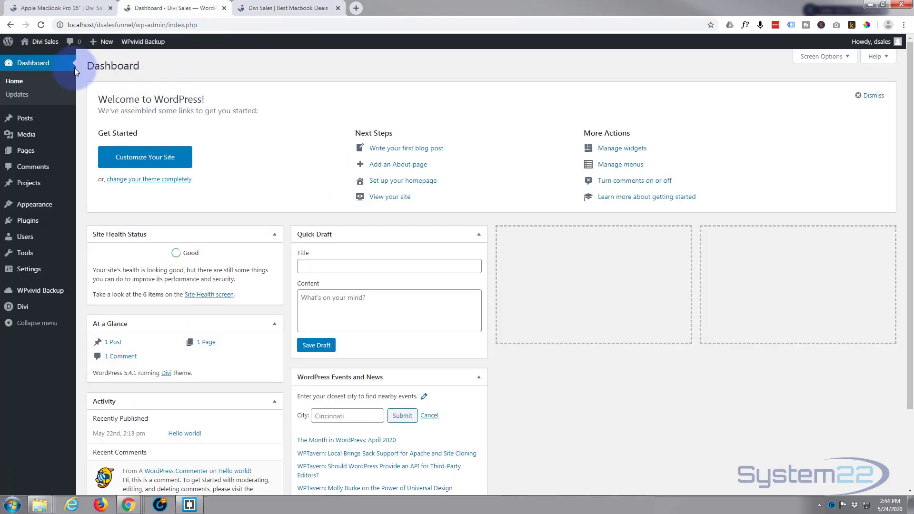
mouse_move(25, 150)
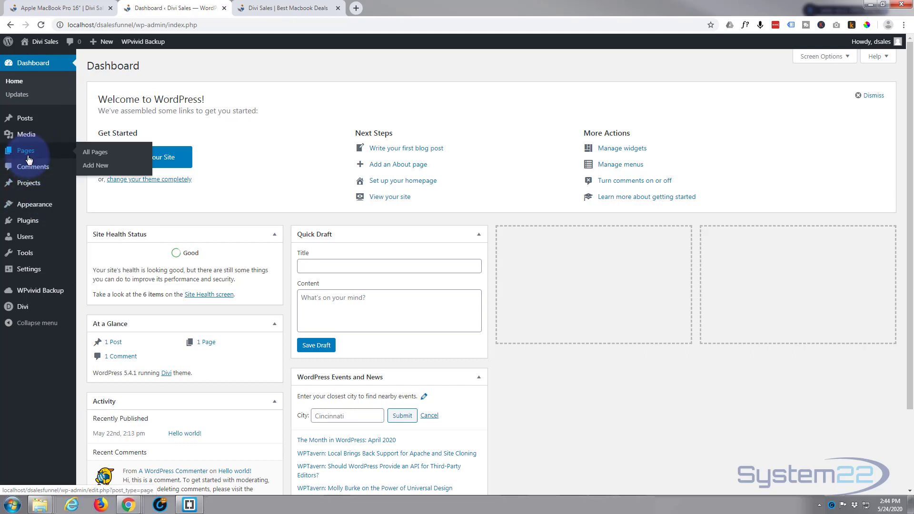
- Add a new page titled Home and choose to lay it out with the Divi Builder
left_click(95, 165)
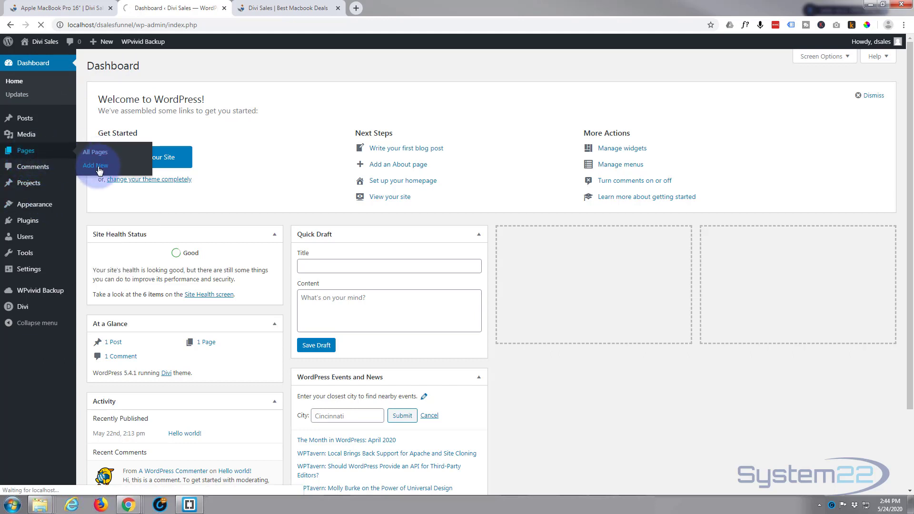
left_click(95, 165)
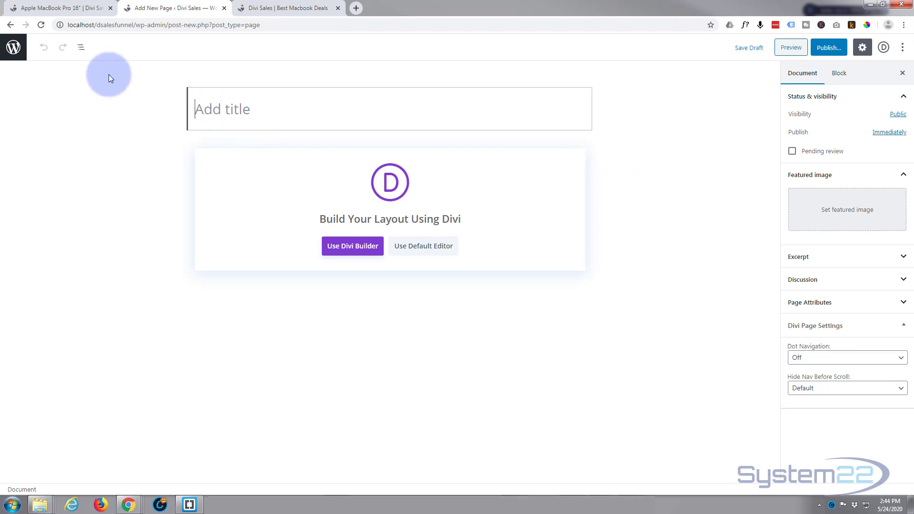
type("Home")
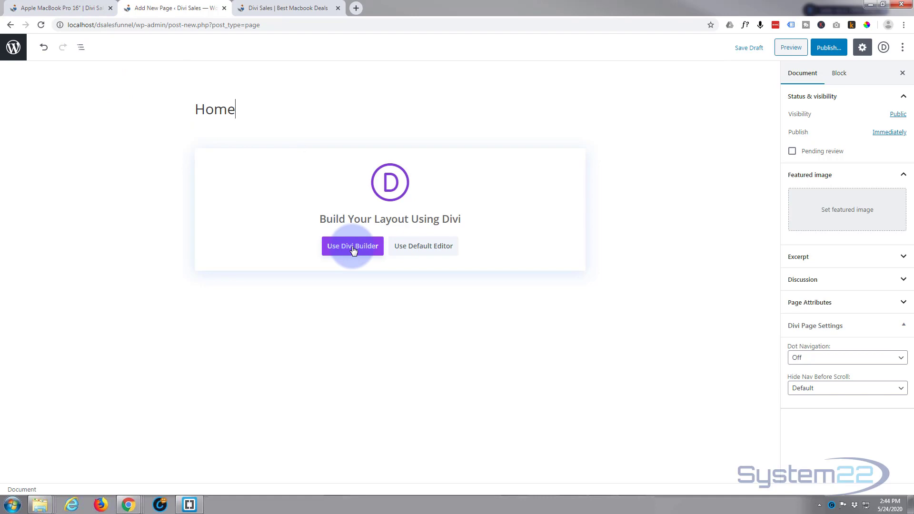
left_click(352, 246)
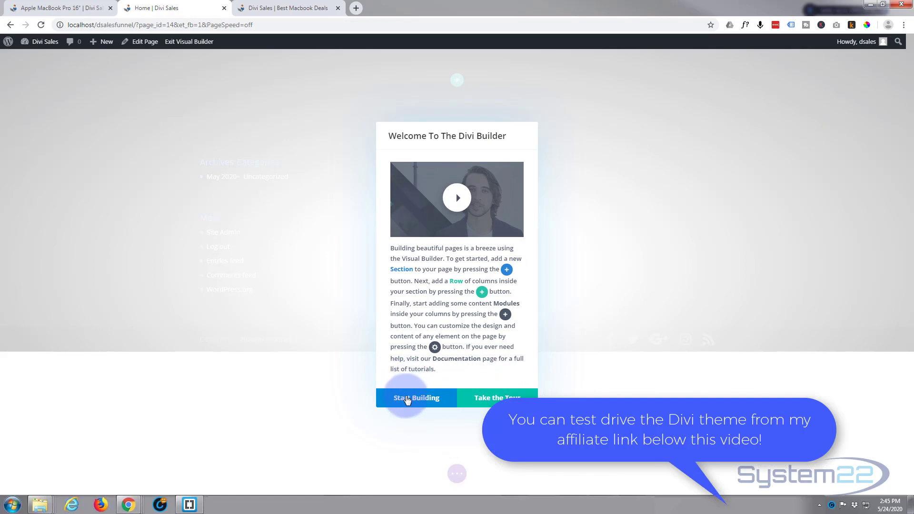
- Build the Home page from scratch, starting with a section holding one single-column row
left_click(415, 398)
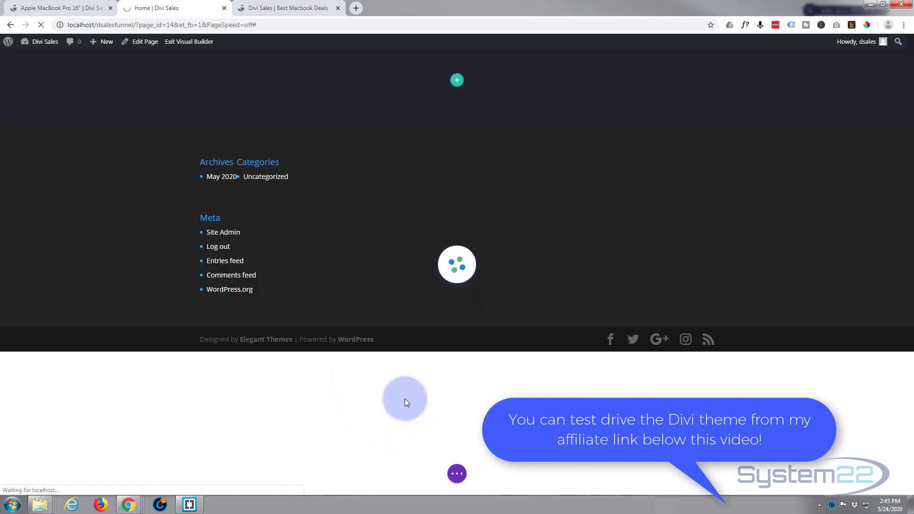
left_click(456, 80)
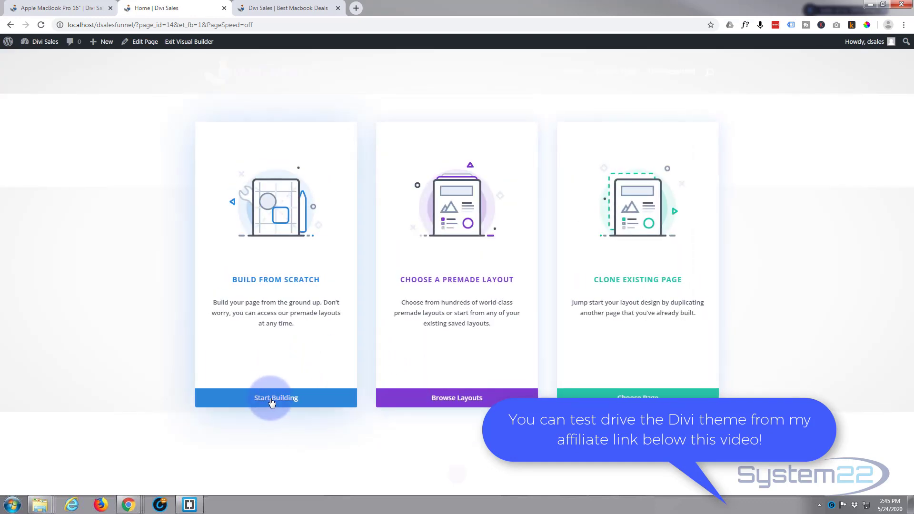
left_click(276, 398)
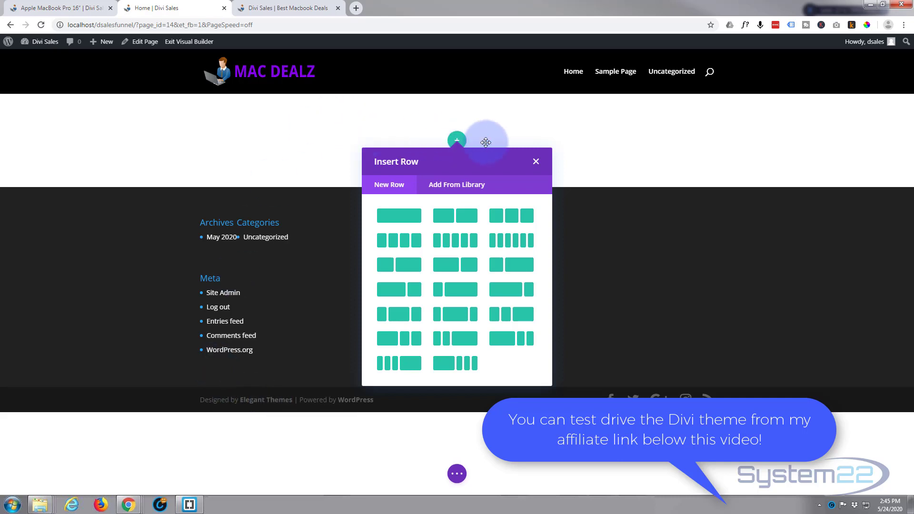
left_click(535, 161)
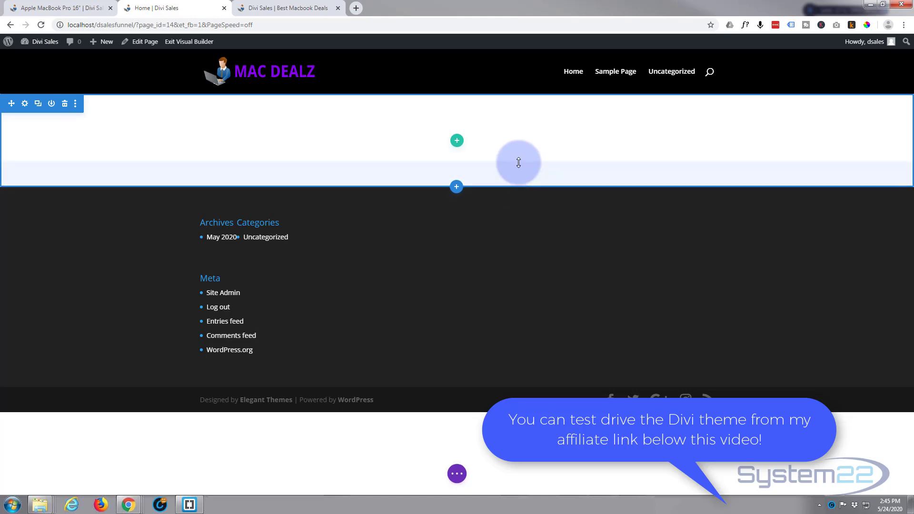
mouse_move(189, 115)
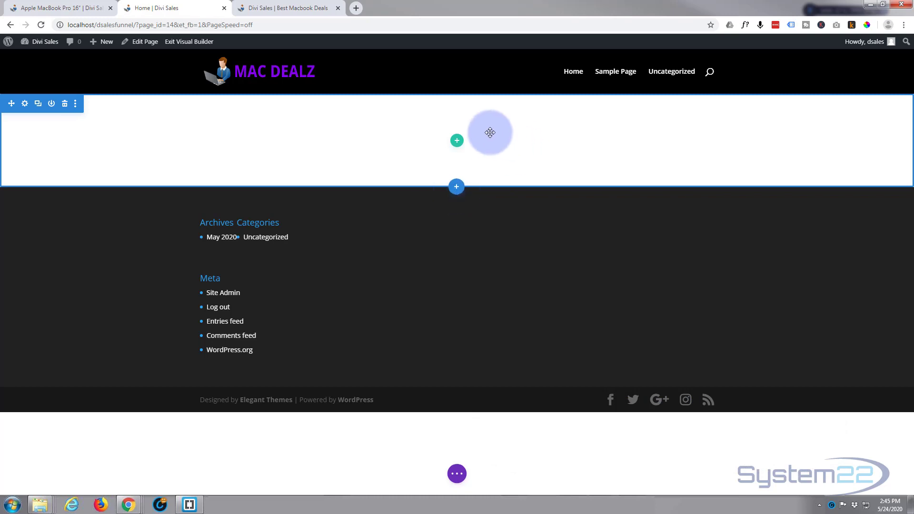
mouse_move(456, 141)
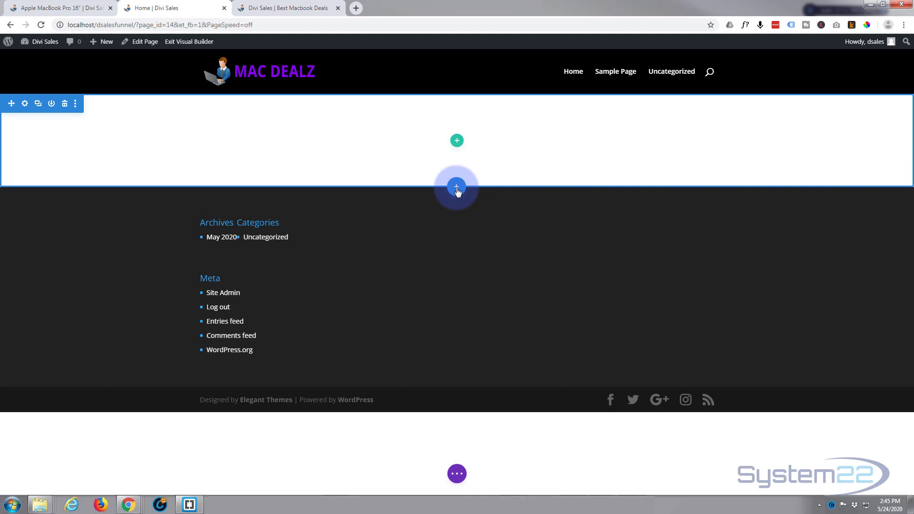
- Add a fullwidth section below the first and look for the Fullwidth Slider module
left_click(456, 187)
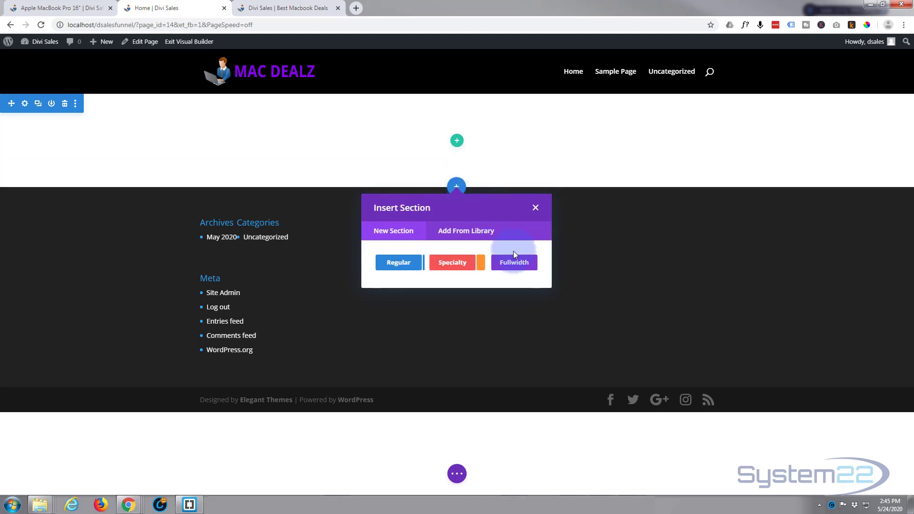
left_click(513, 263)
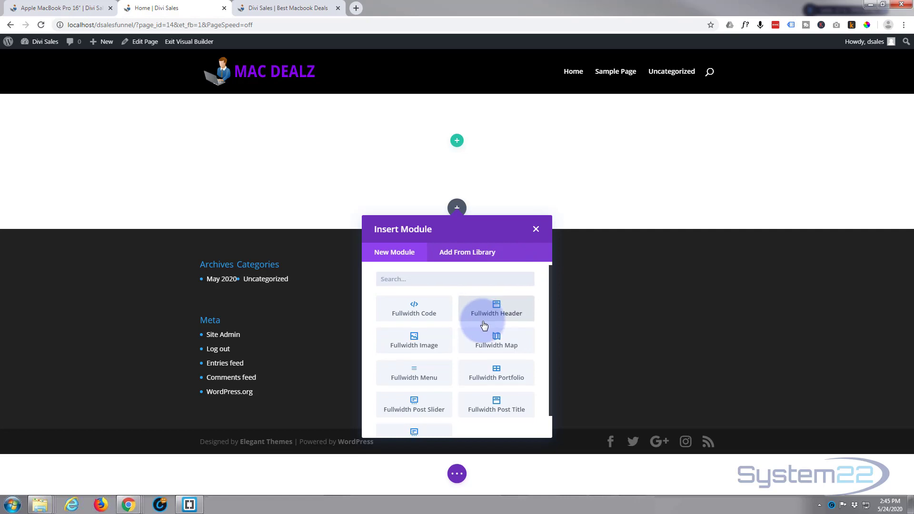
scroll("down", 3)
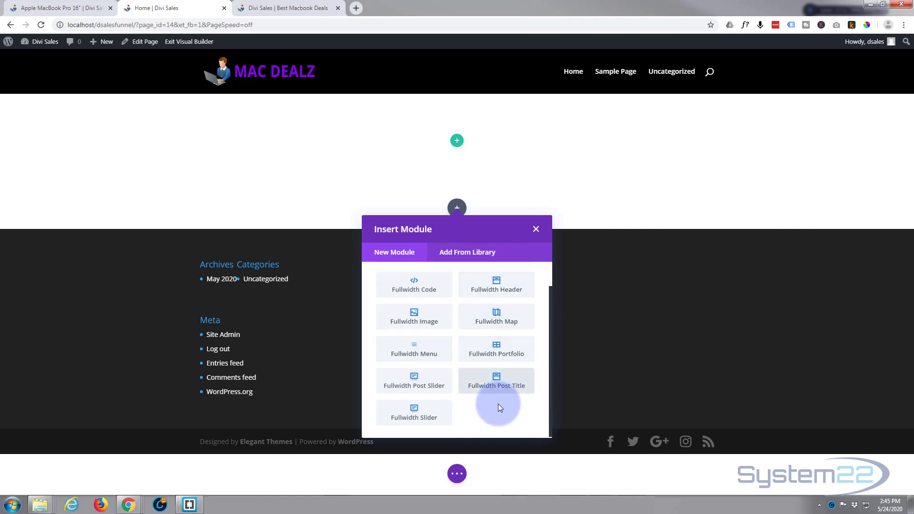
mouse_move(413, 412)
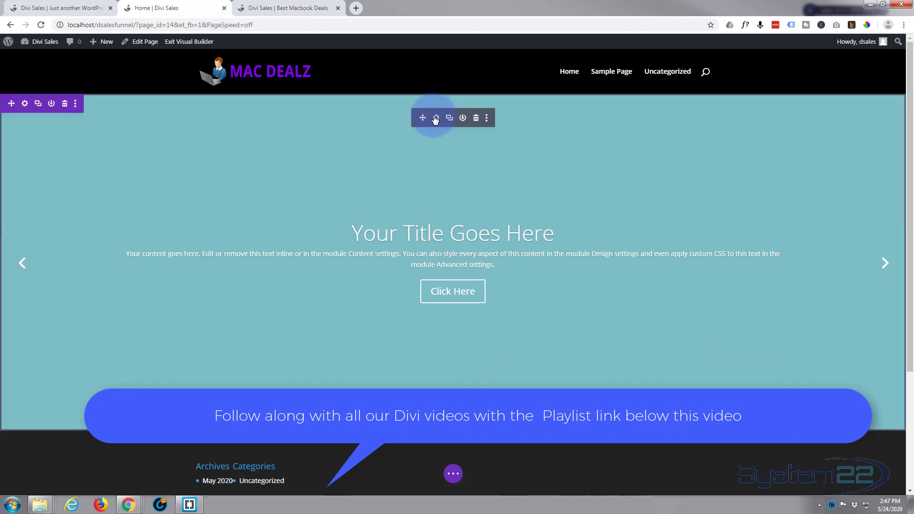
mouse_move(436, 117)
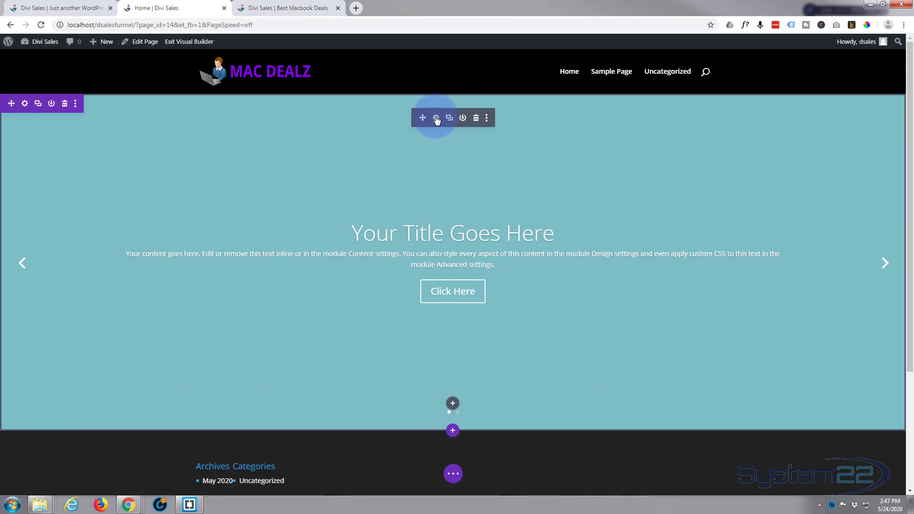
- In the slider's first slide settings, switch its background to an image background
left_click(435, 117)
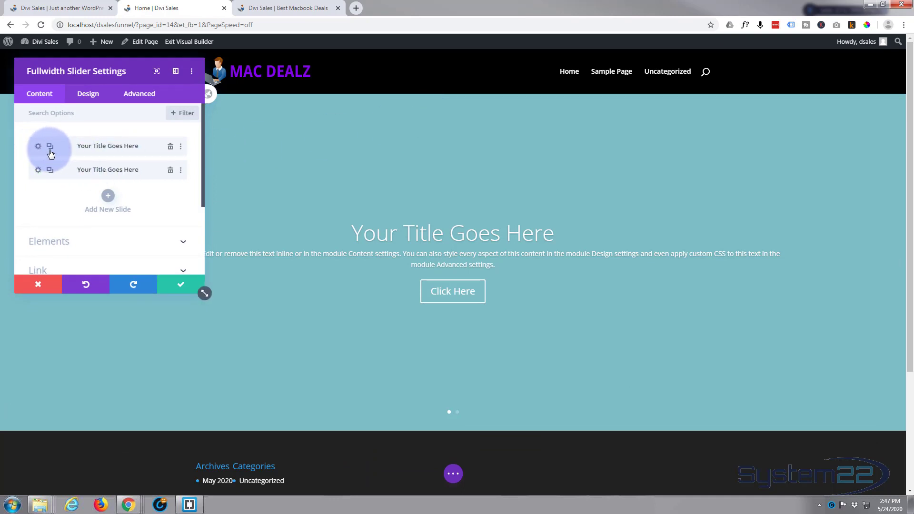
left_click(38, 146)
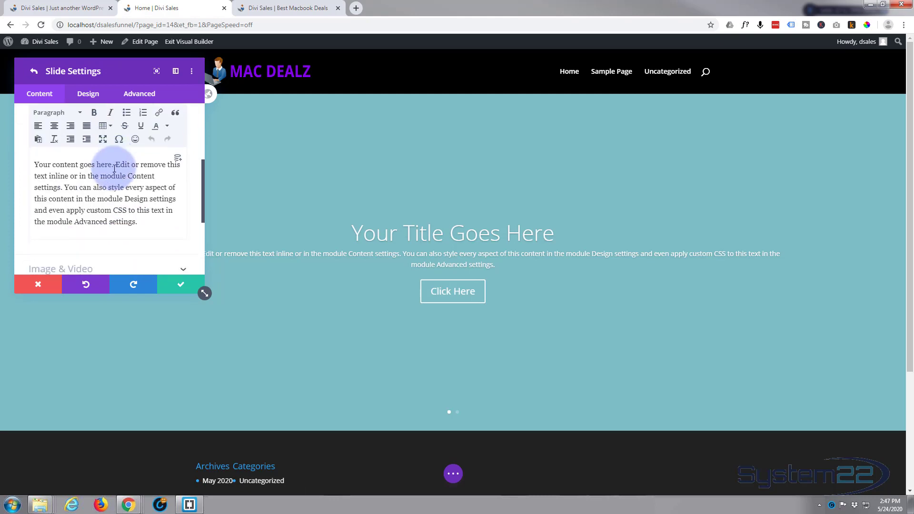
left_click(155, 126)
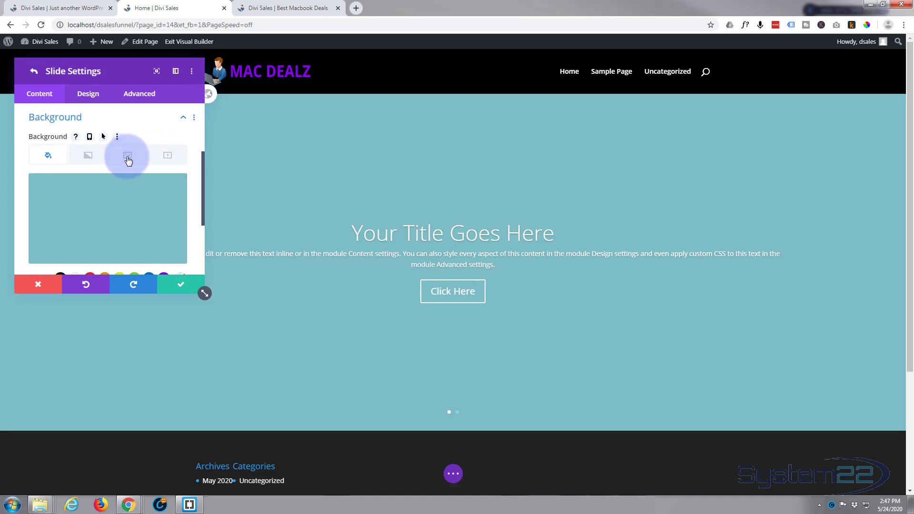
left_click(128, 155)
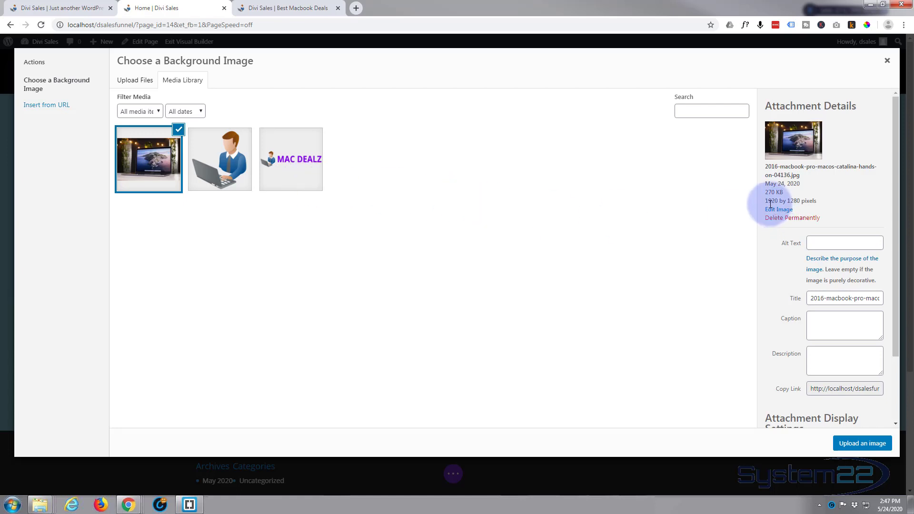
mouse_move(773, 208)
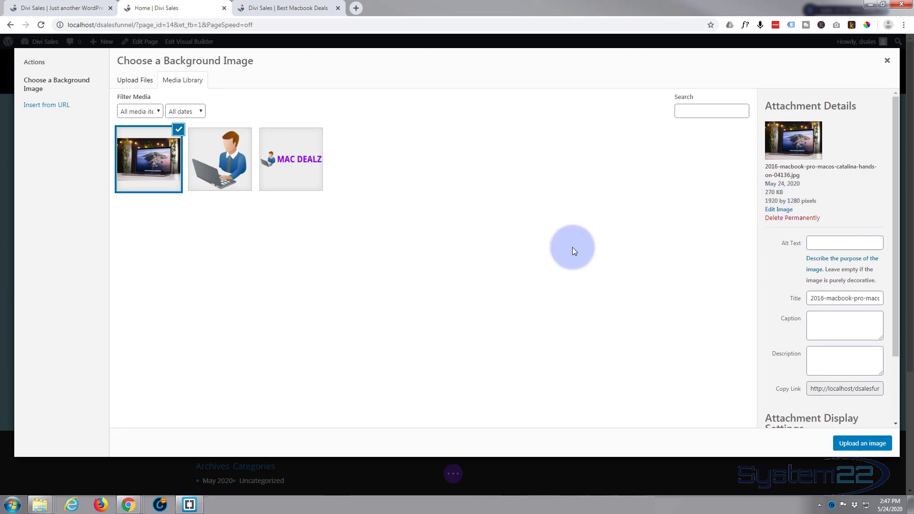
mouse_move(714, 226)
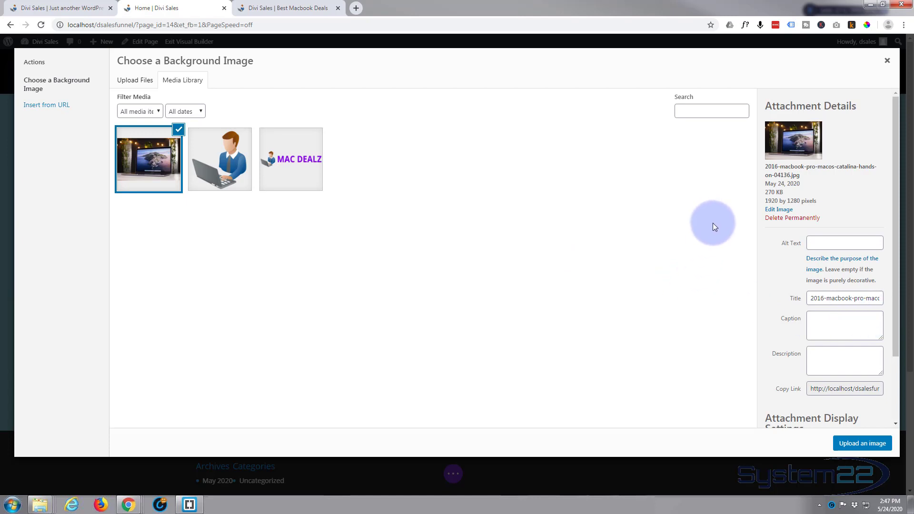
mouse_move(862, 442)
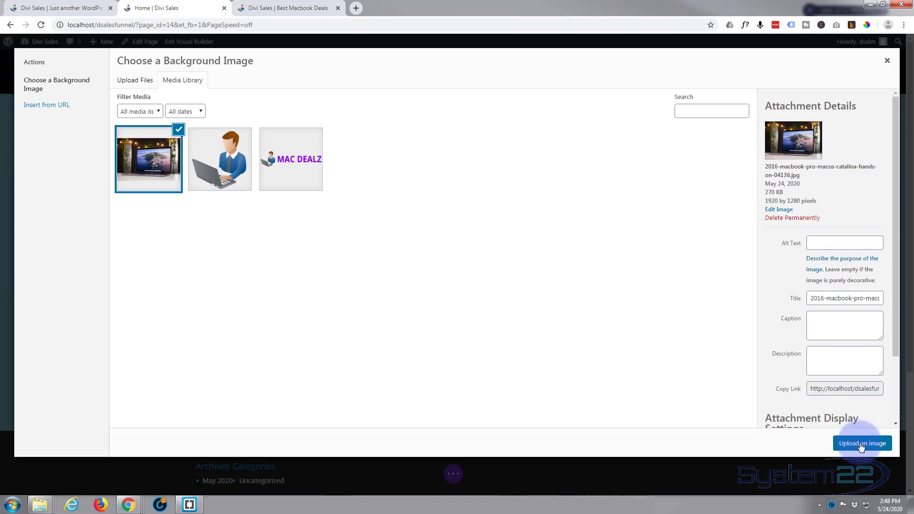
- Confirm the MacBook desk photo from the Media Library as the first slide's background
left_click(861, 443)
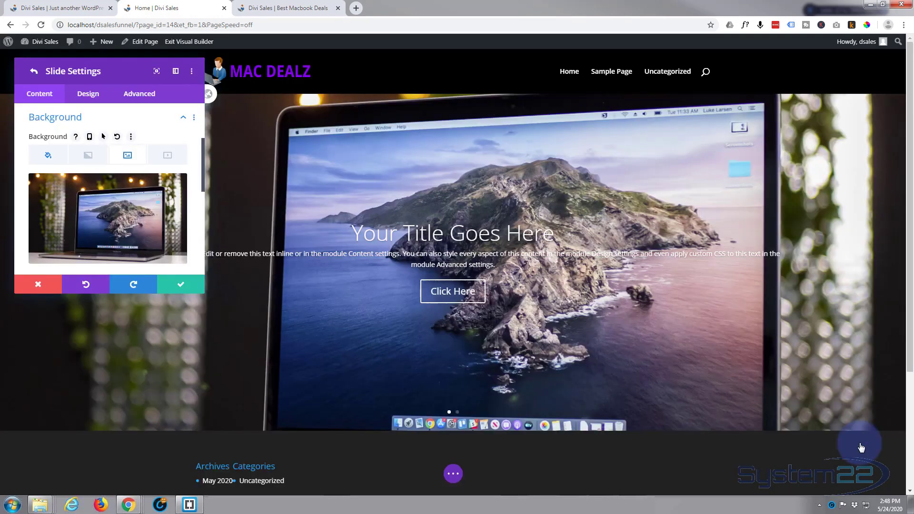
mouse_move(612, 280)
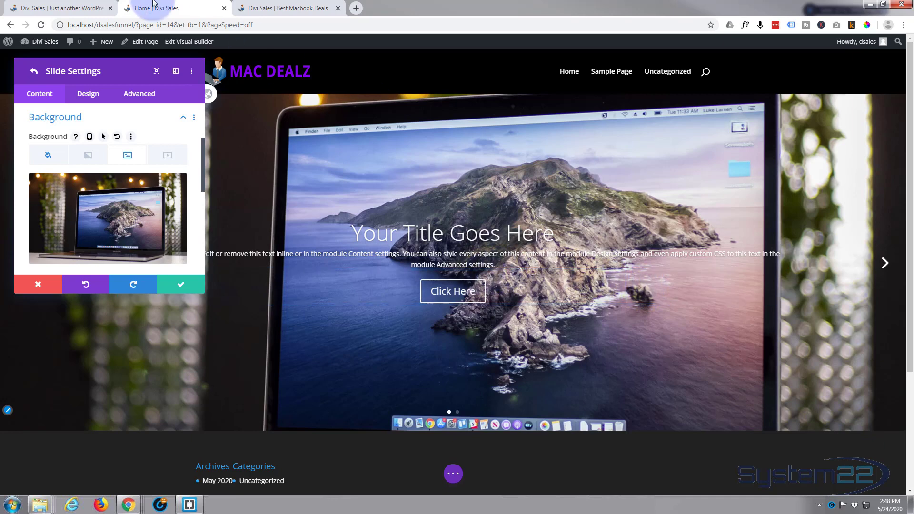
mouse_move(320, 147)
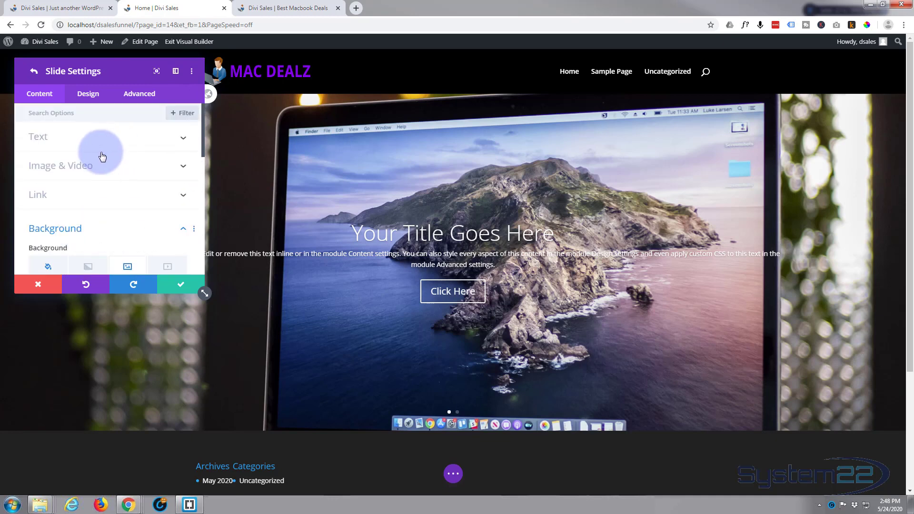
- Title the slide Huge Macbook Sale with a Learn More button in its text settings
left_click(38, 137)
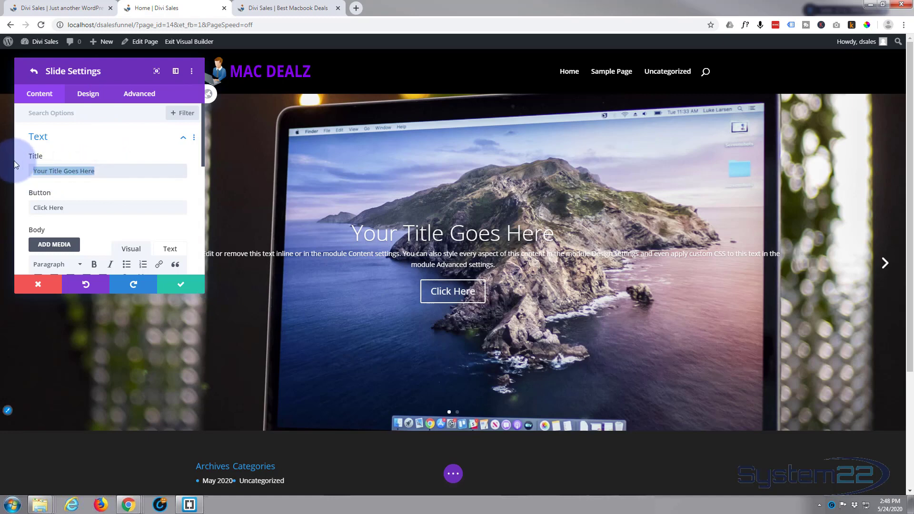
type("Huge")
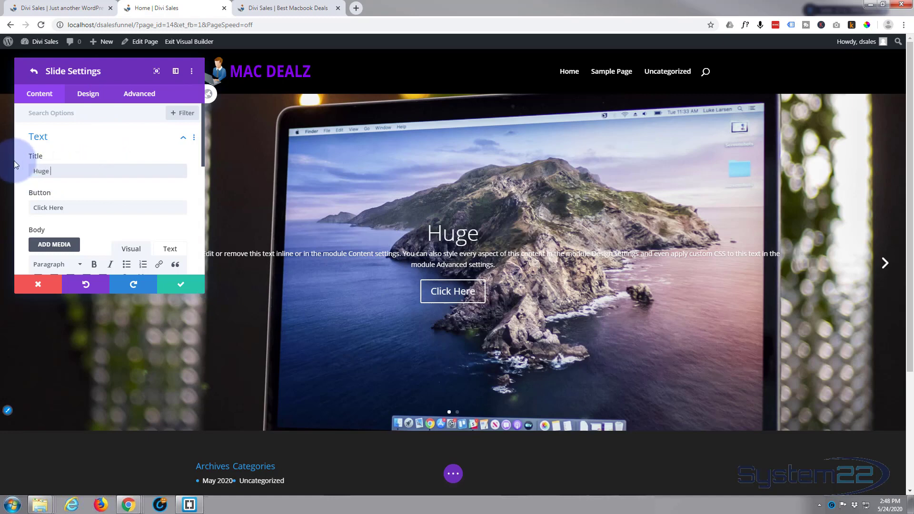
type("Macbook Sale")
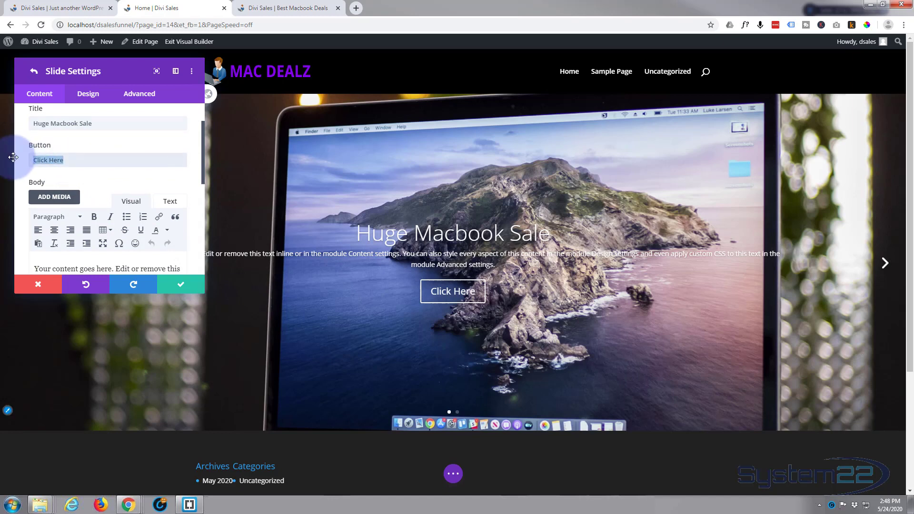
type("Learn")
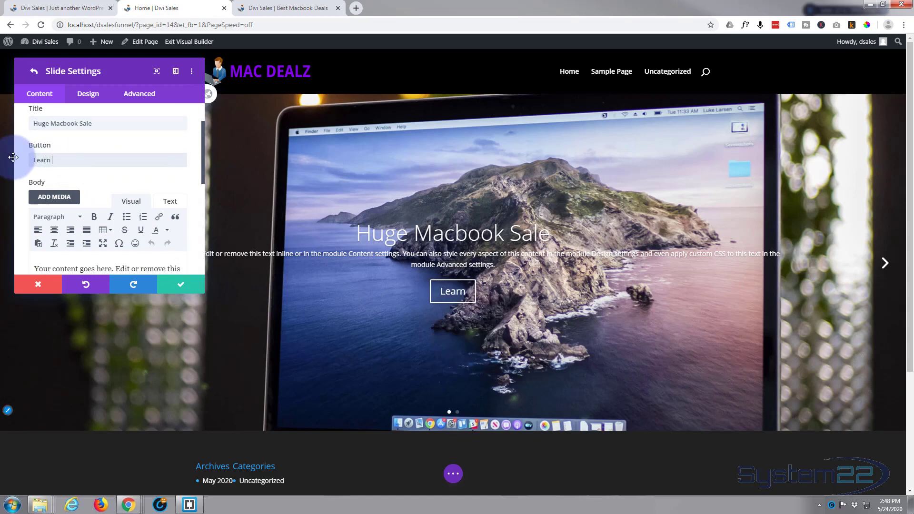
type("More")
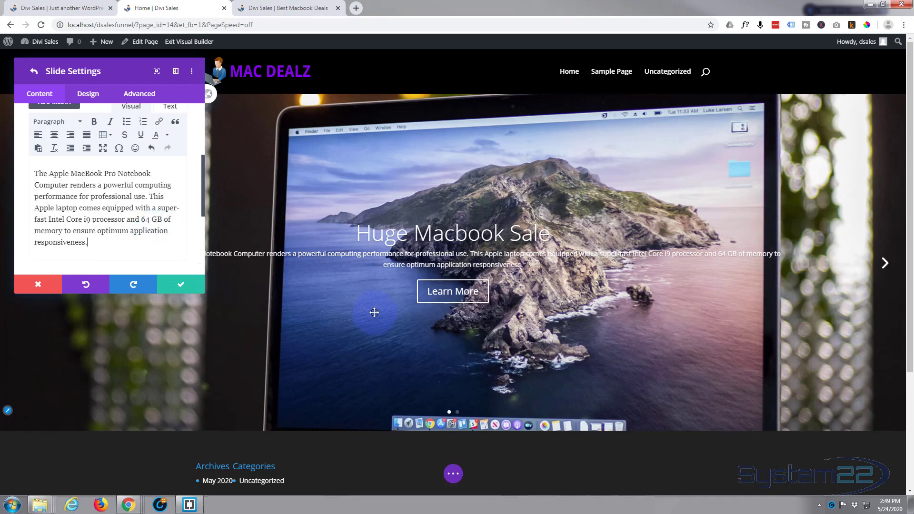
mouse_move(346, 303)
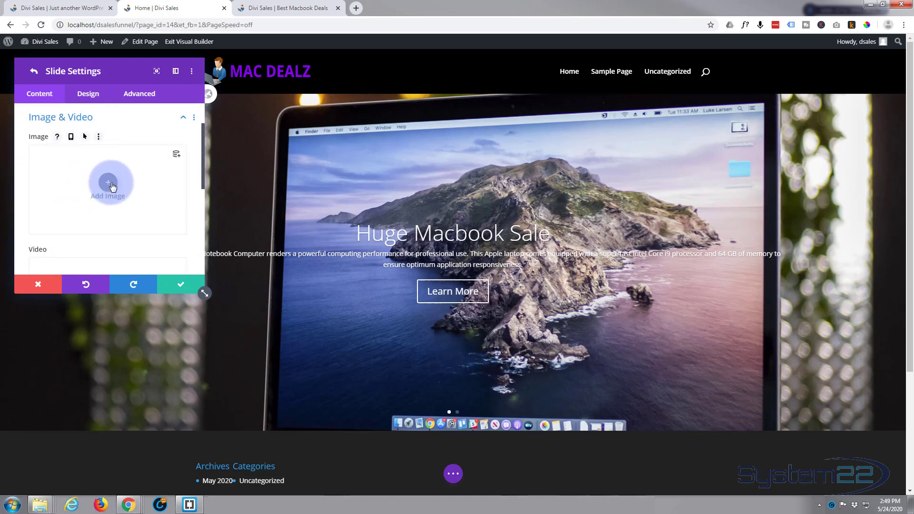
- Set the silver macbook_PNG49 picture as the slide image beside the headline
left_click(107, 184)
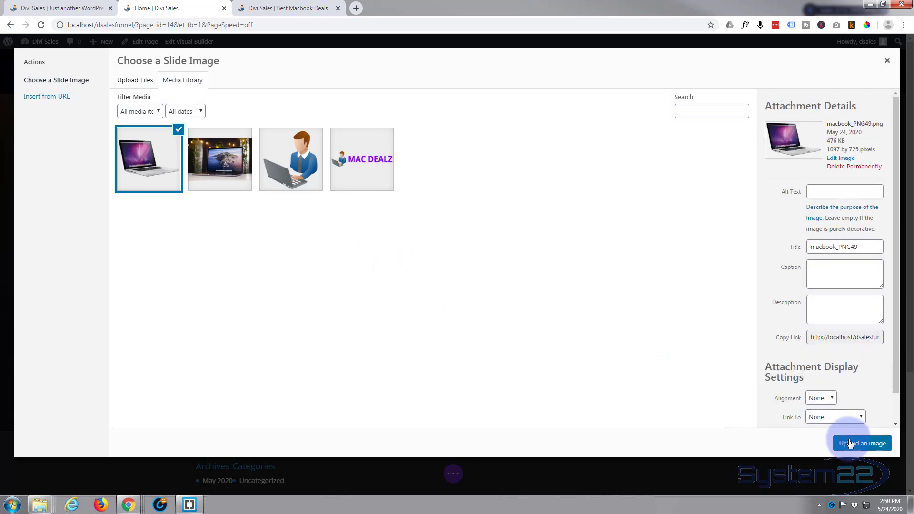
left_click(861, 443)
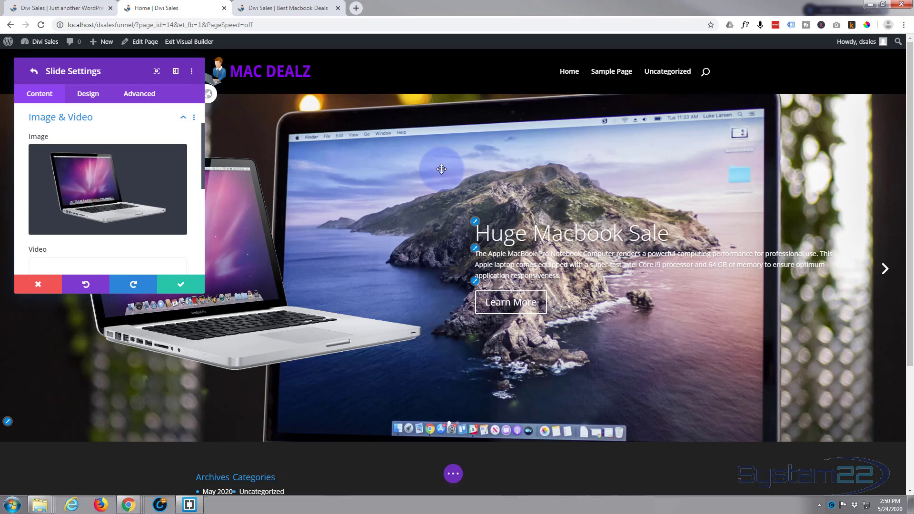
mouse_move(445, 175)
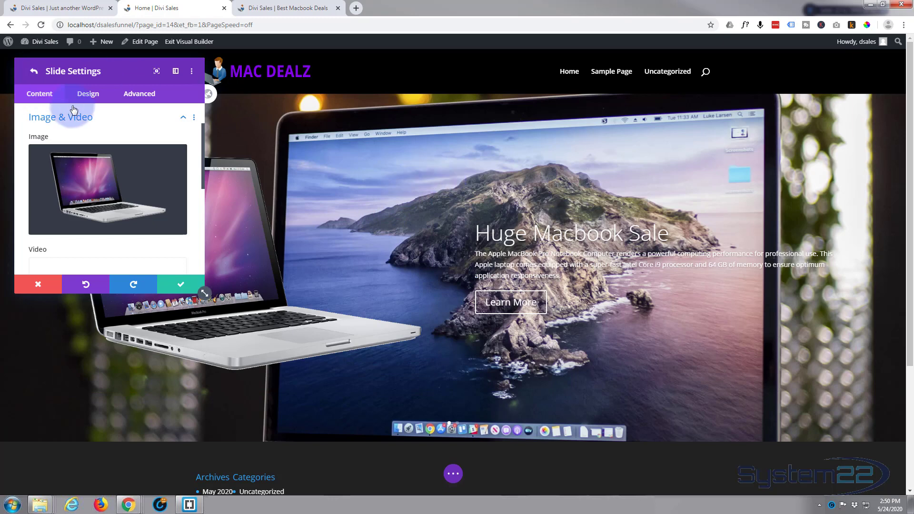
- In the slide's Background settings, try the Screen blend mode on the background image
scroll("down", 3)
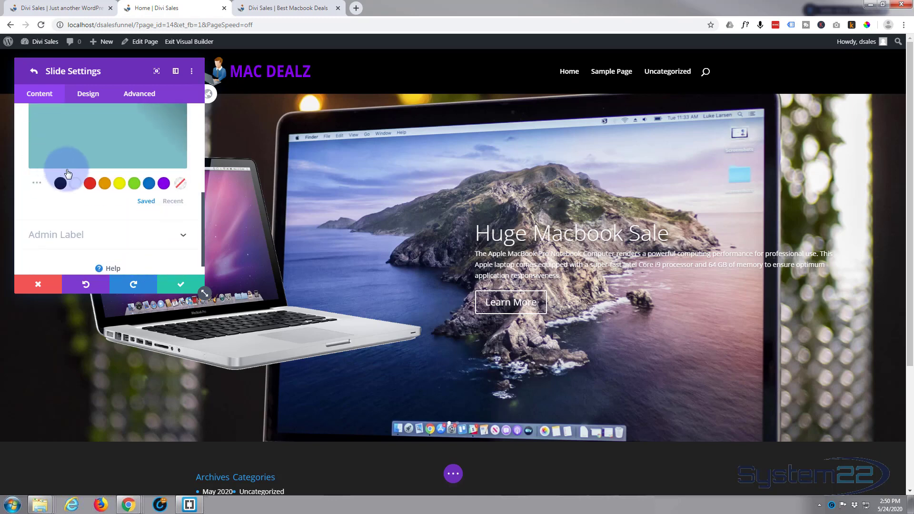
left_click(163, 183)
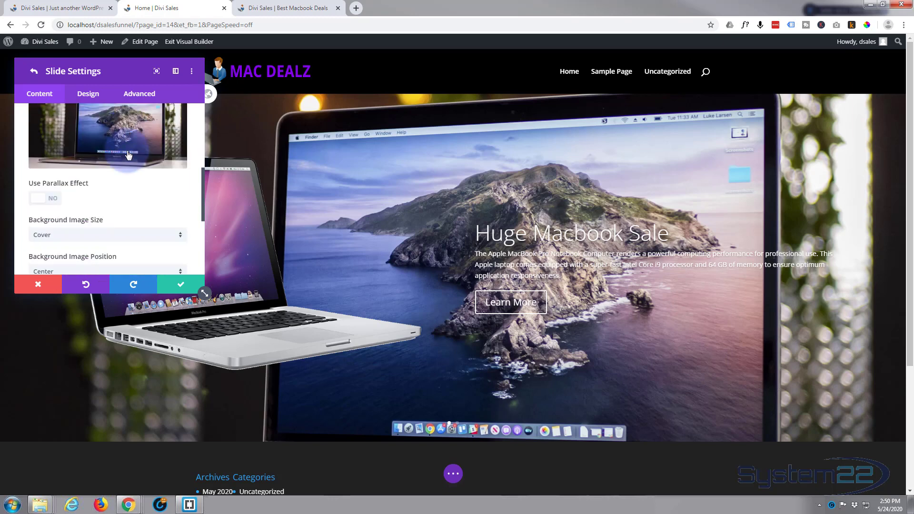
scroll("down", 3)
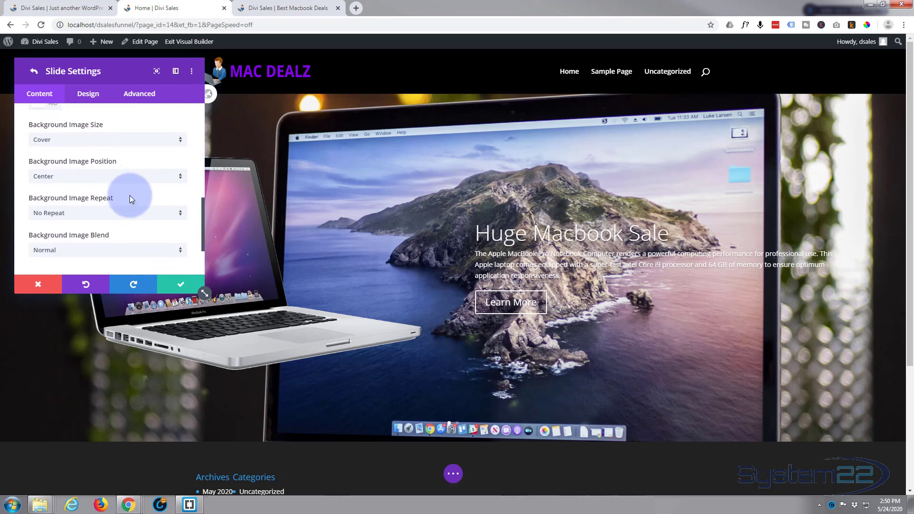
scroll("down", 3)
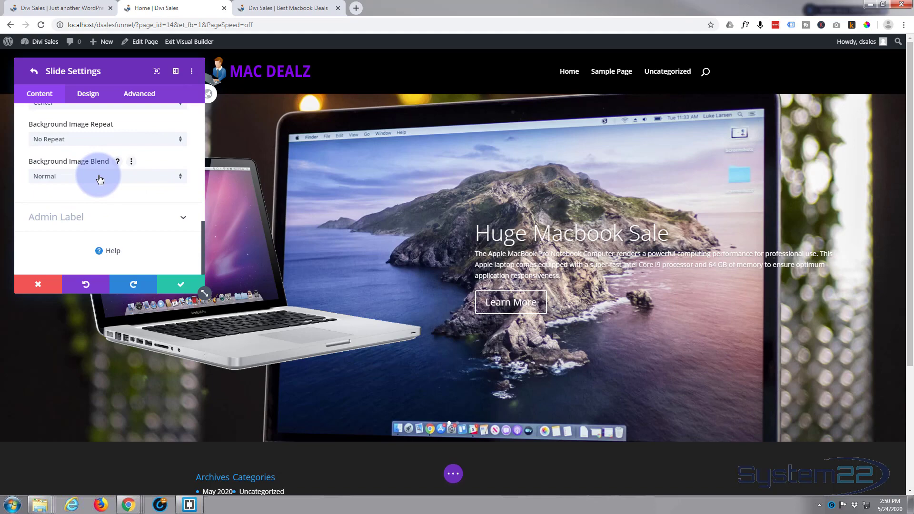
left_click(106, 176)
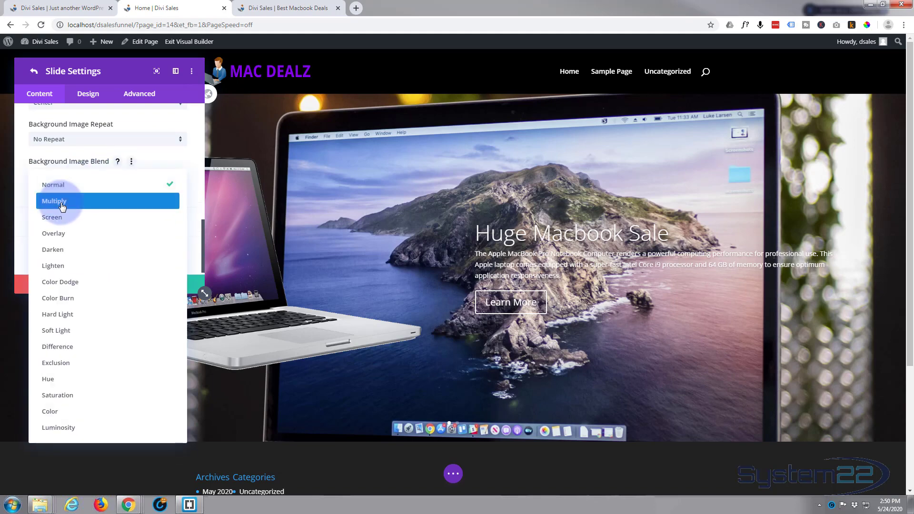
left_click(53, 201)
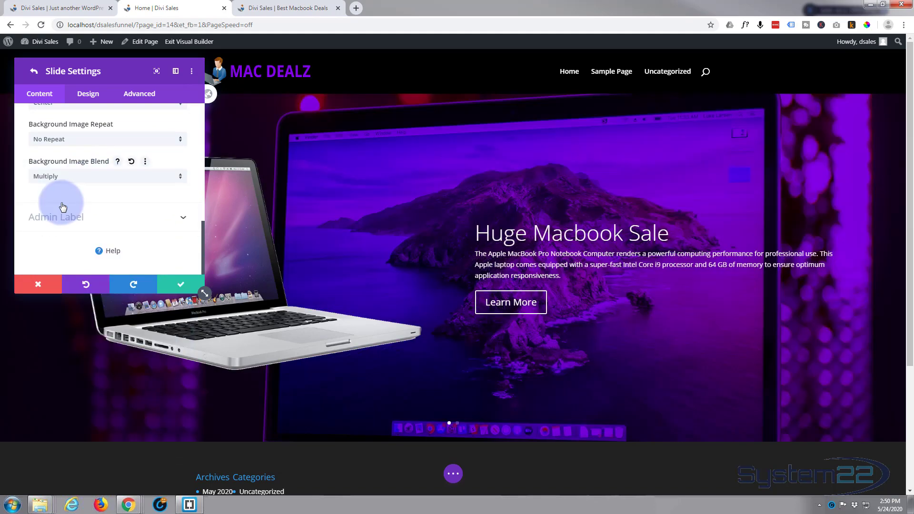
left_click(107, 176)
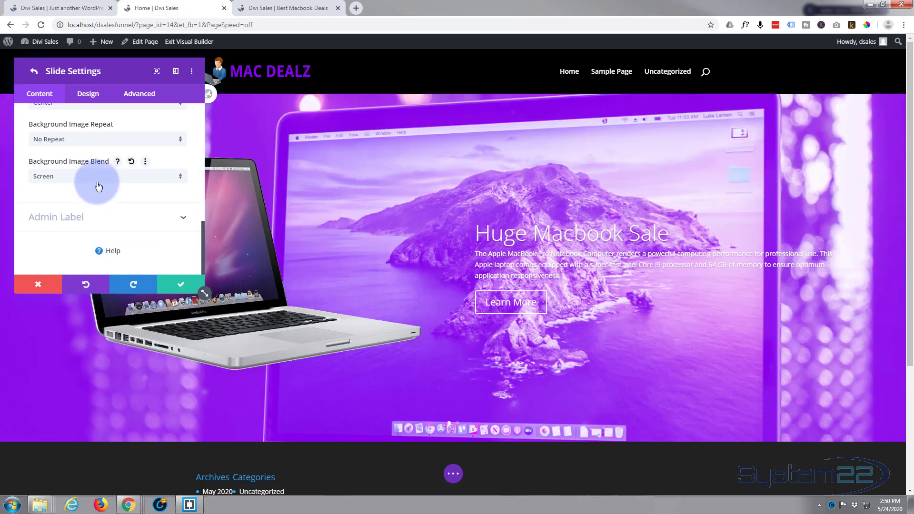
- Try another blend, settle on Multiply for a purple tint, and move to the Design settings
left_click(107, 176)
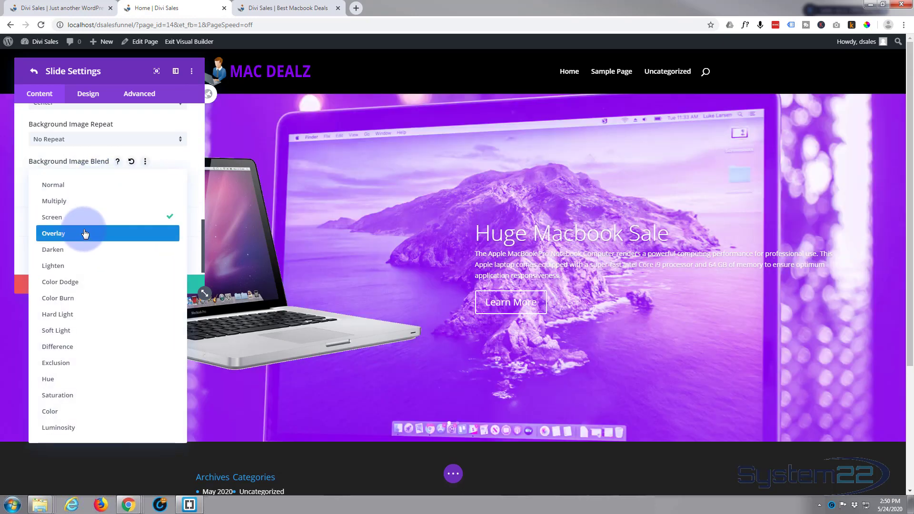
left_click(53, 201)
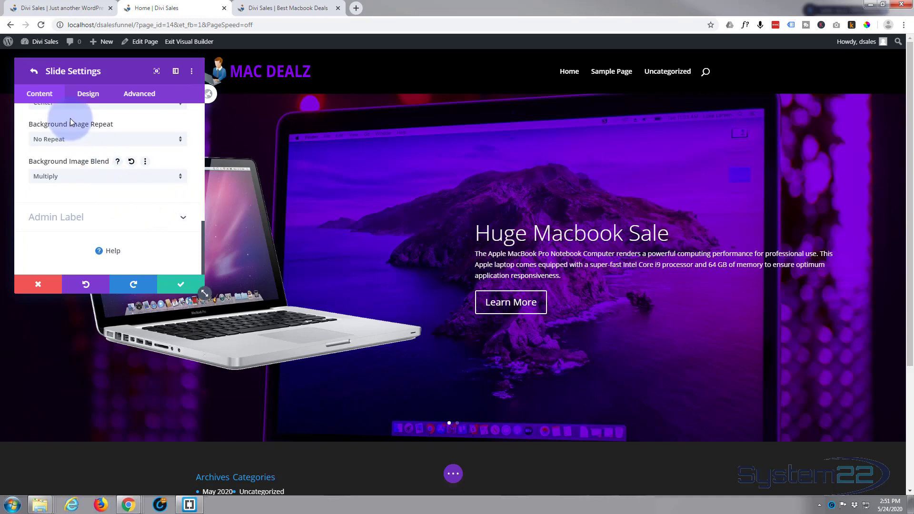
left_click(88, 94)
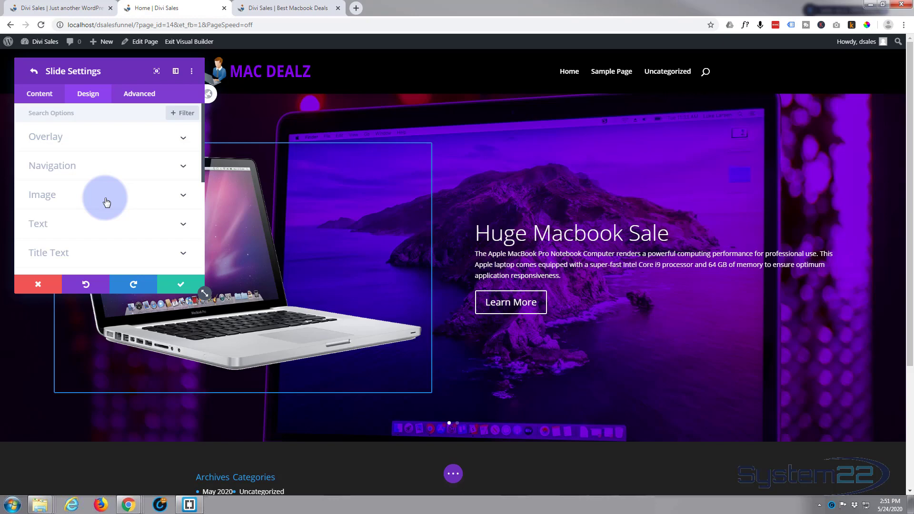
- Give the Huge Macbook Sale title Semi Bold weight and uppercase font style
scroll("down", 3)
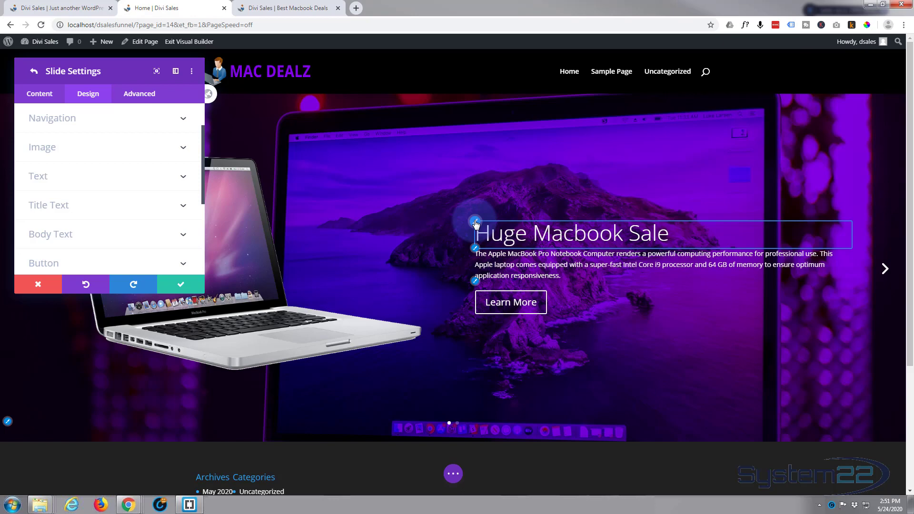
left_click(49, 204)
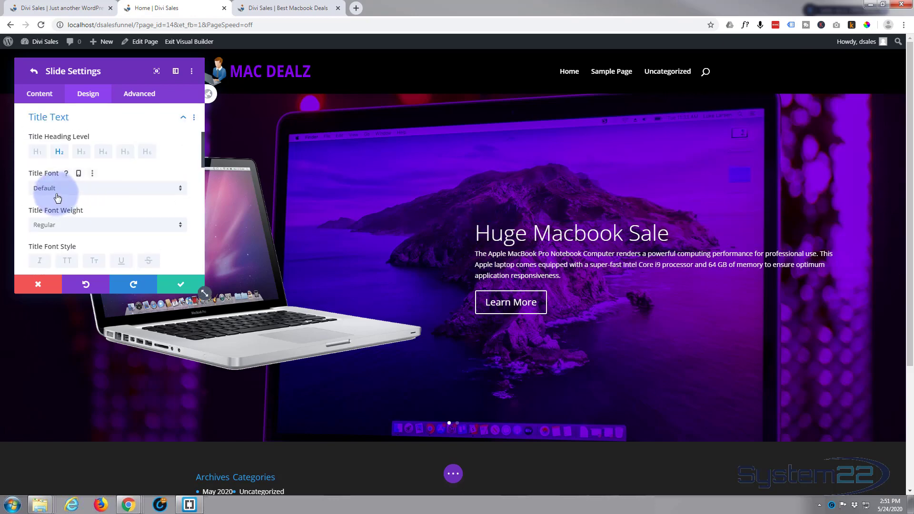
scroll("down", 3)
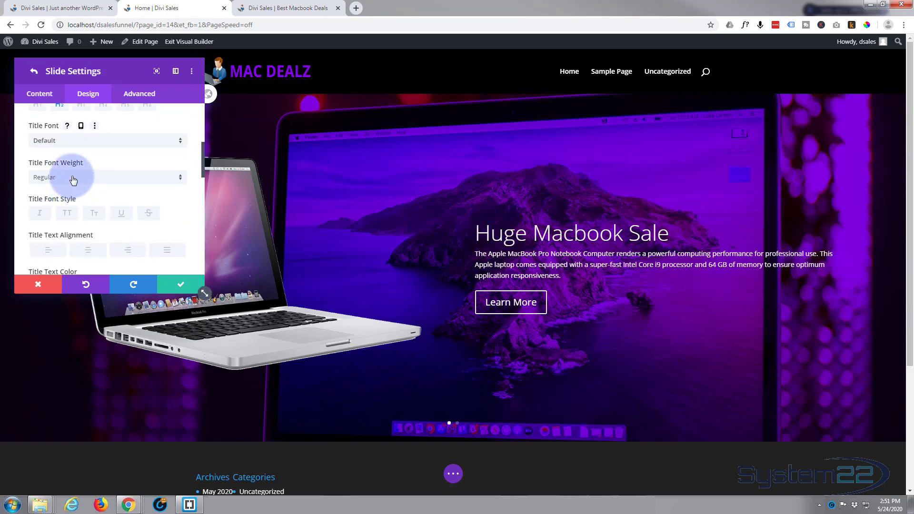
left_click(108, 177)
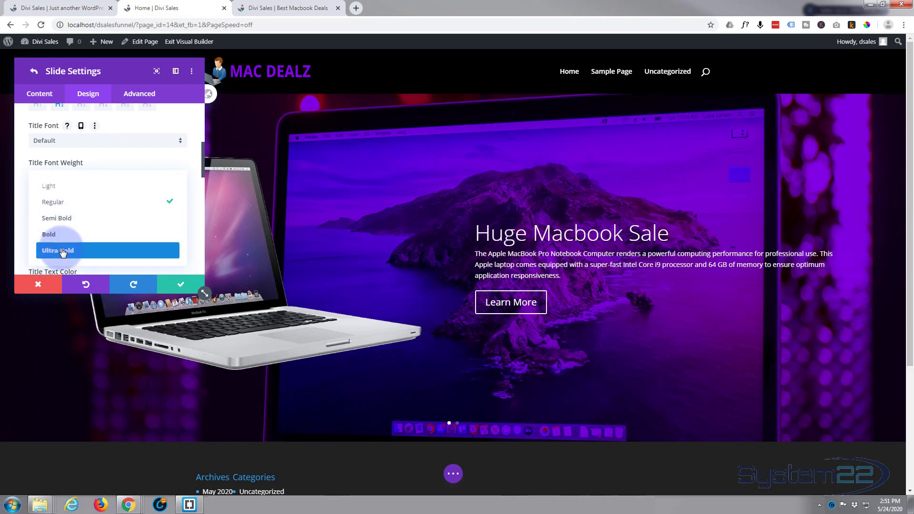
left_click(58, 250)
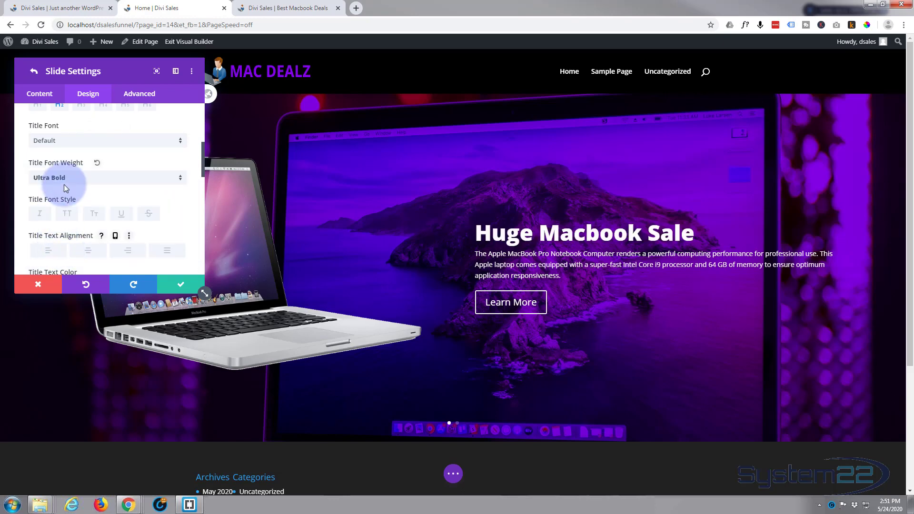
left_click(107, 178)
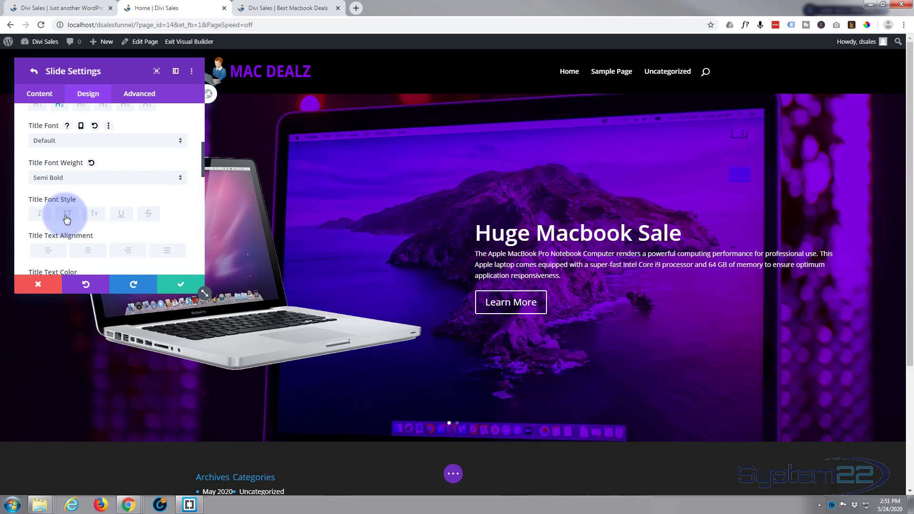
left_click(67, 214)
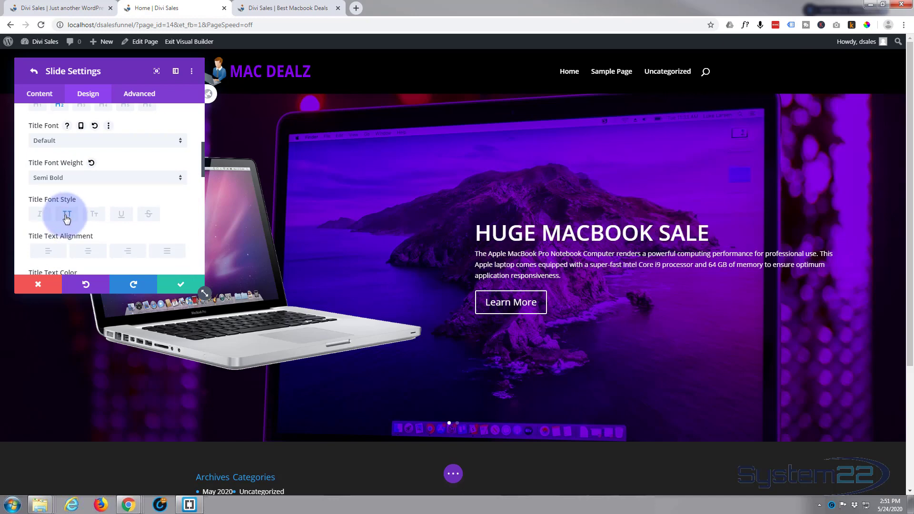
left_click(67, 215)
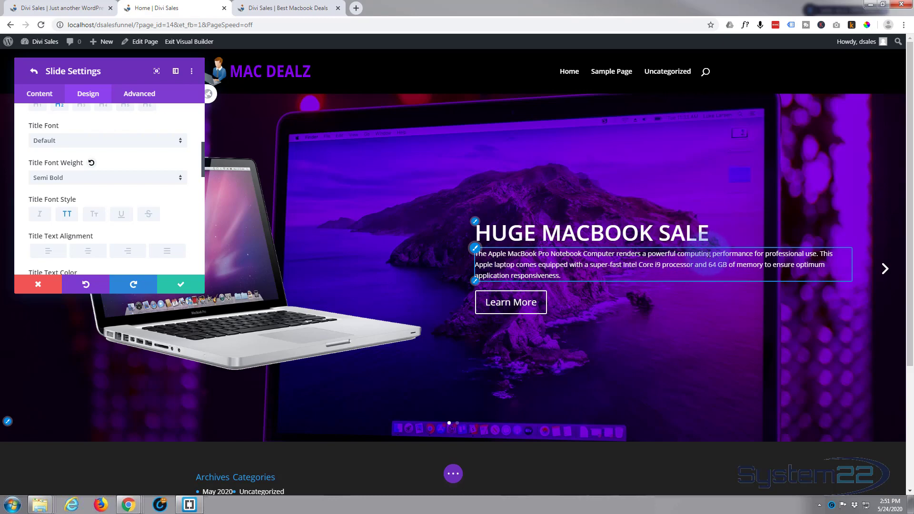
mouse_move(509, 302)
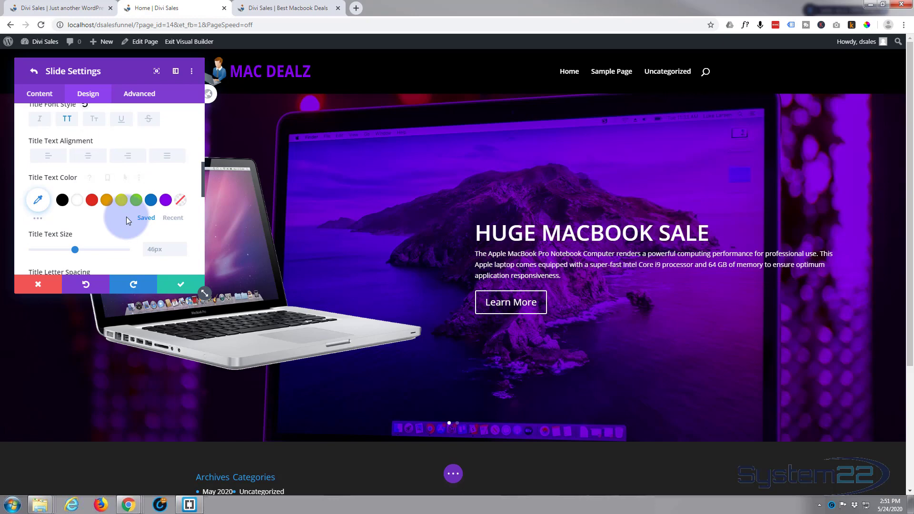
scroll("down", 3)
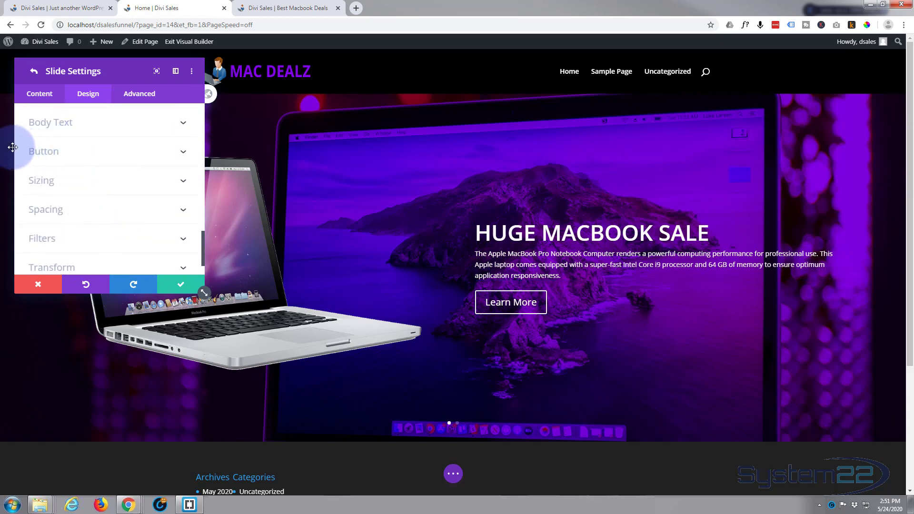
mouse_move(103, 153)
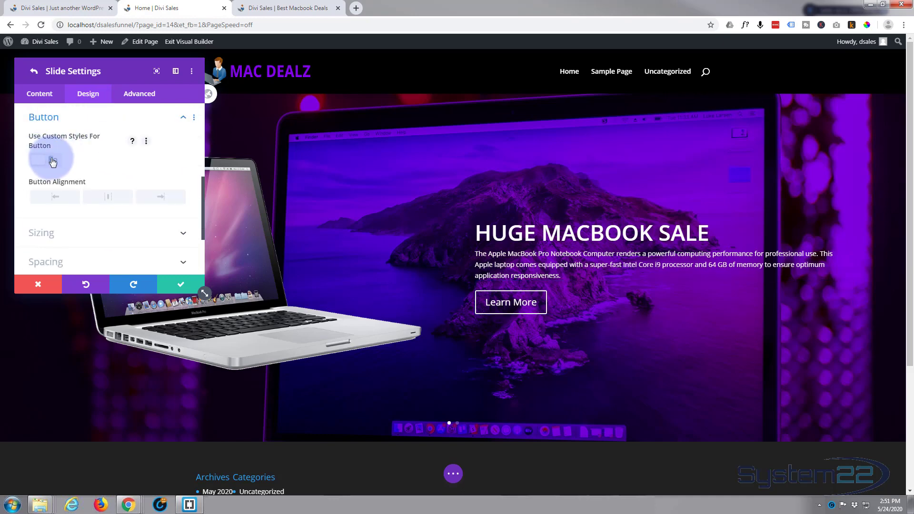
- Enable custom button styles and make the Learn More button background blue on hover
left_click(45, 160)
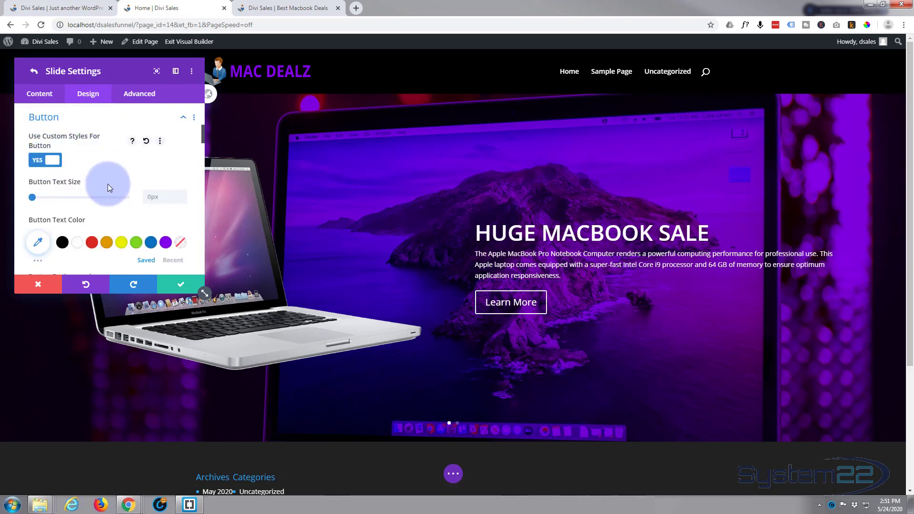
scroll("down", 3)
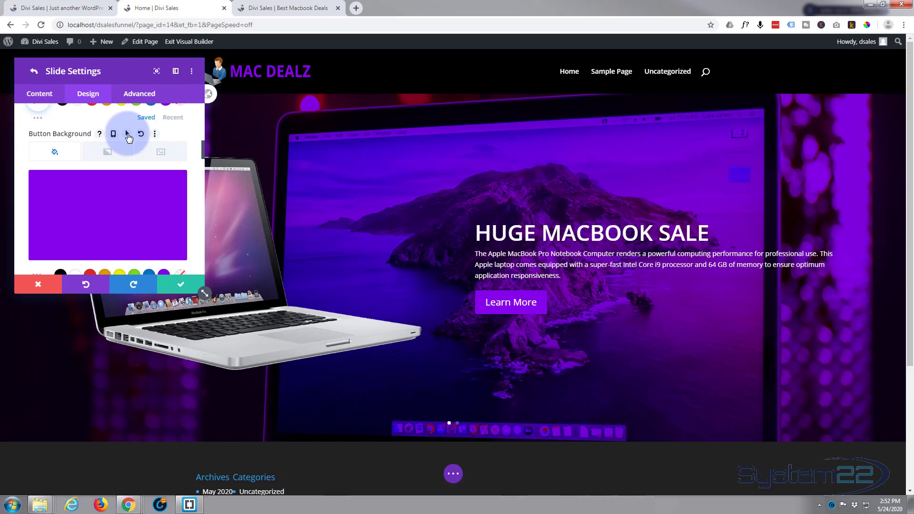
left_click(127, 133)
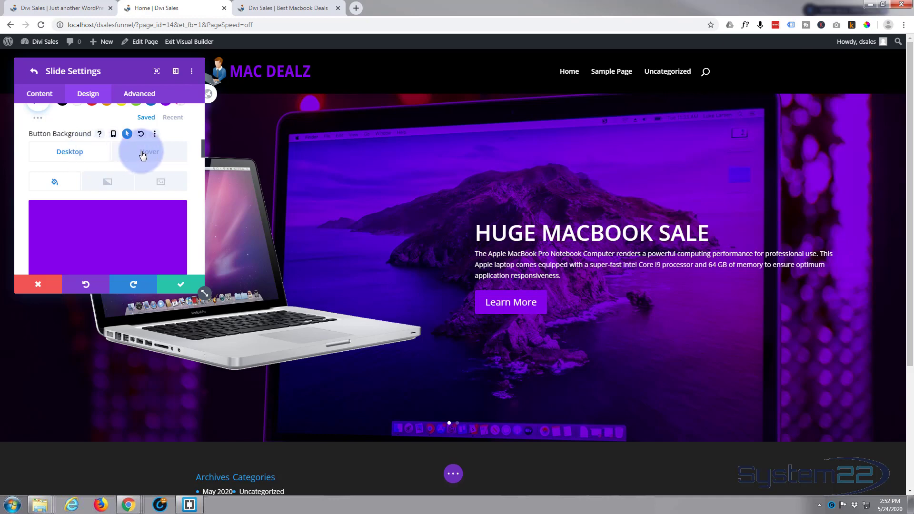
left_click(148, 151)
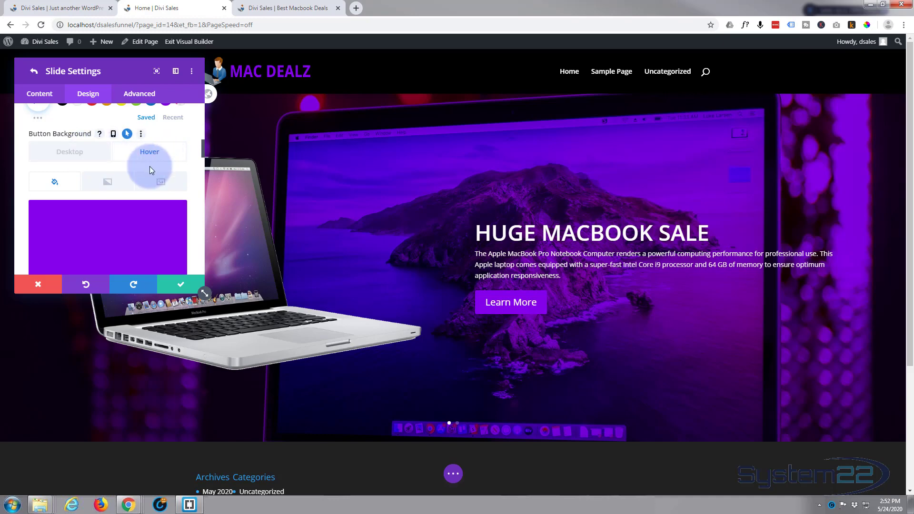
left_click(149, 162)
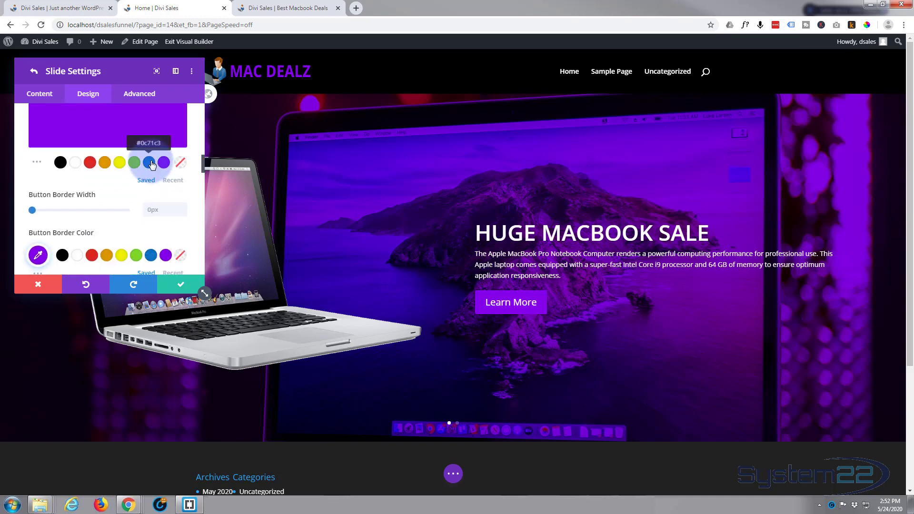
left_click(149, 162)
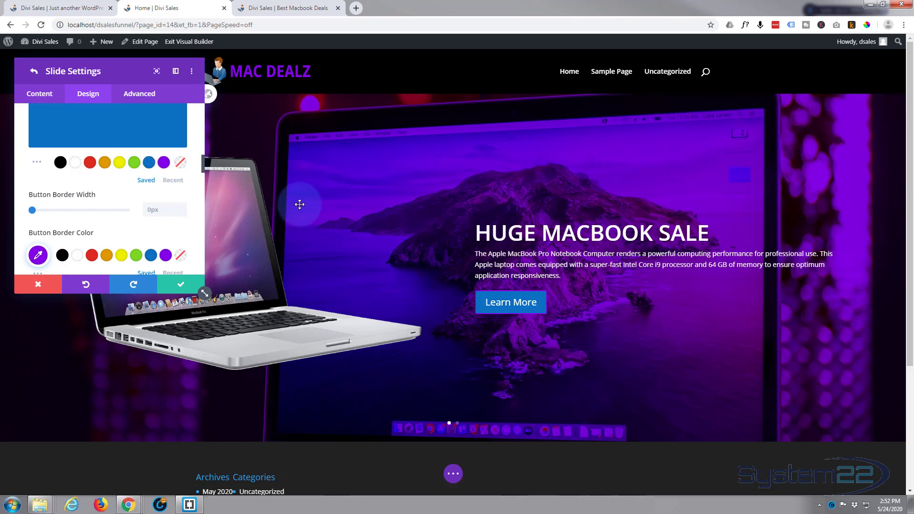
mouse_move(98, 224)
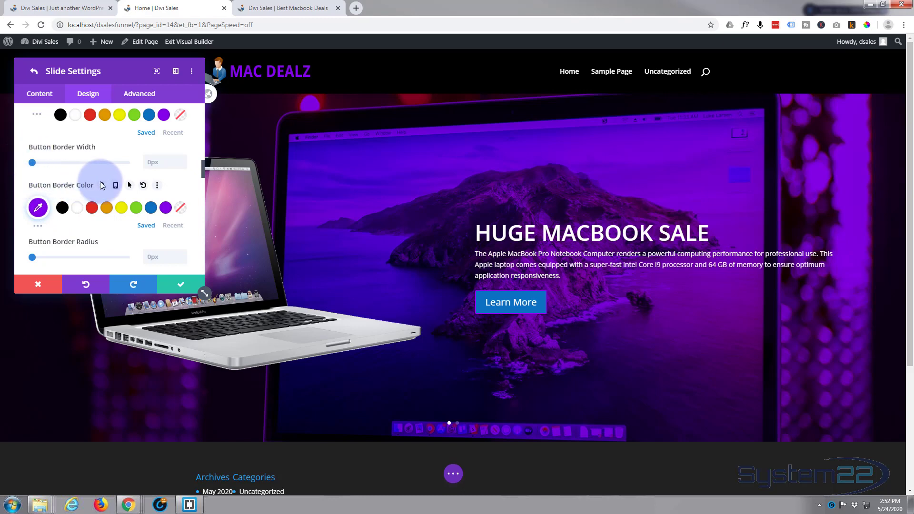
- Make the button border turn blue on hover as well
left_click(129, 186)
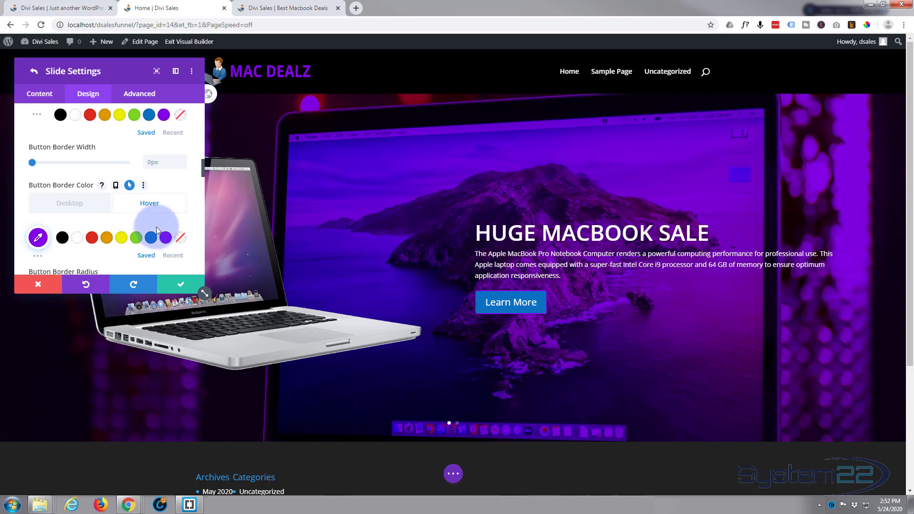
left_click(149, 237)
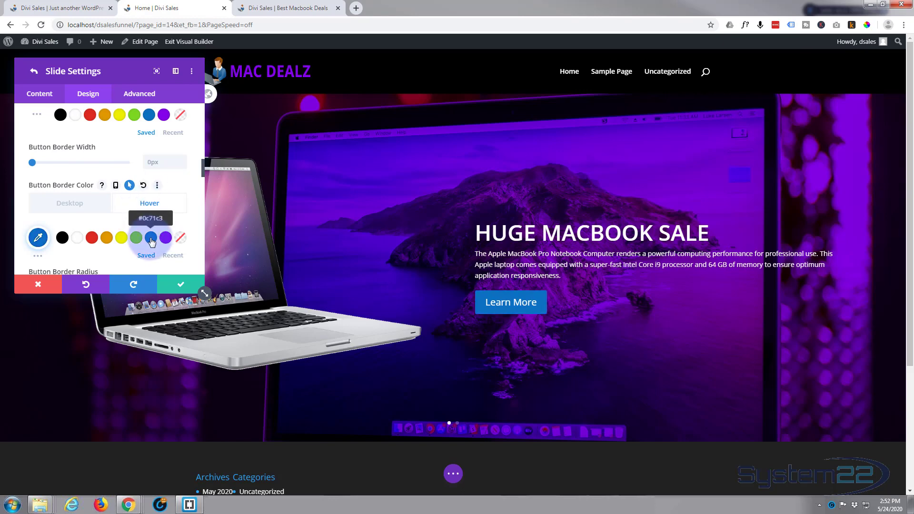
left_click(70, 203)
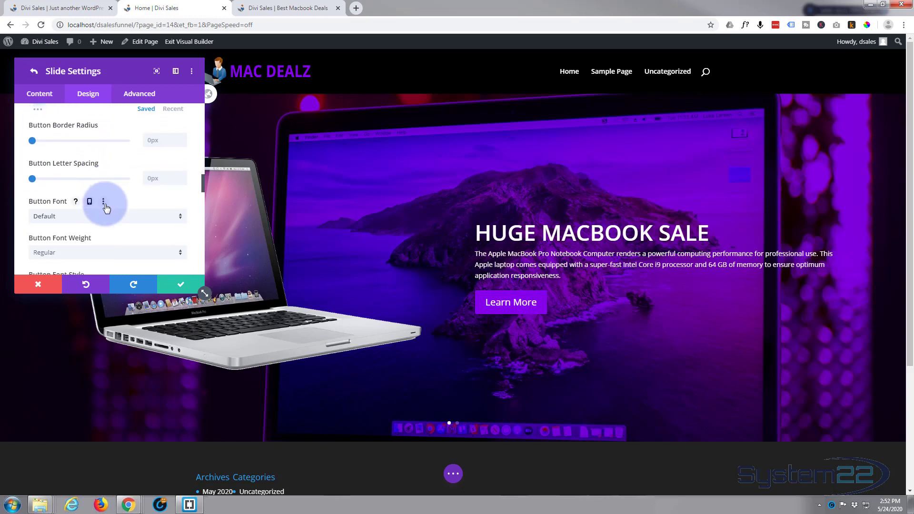
- Enable a button icon and choose the circled arrow for the Learn More button
scroll("down", 3)
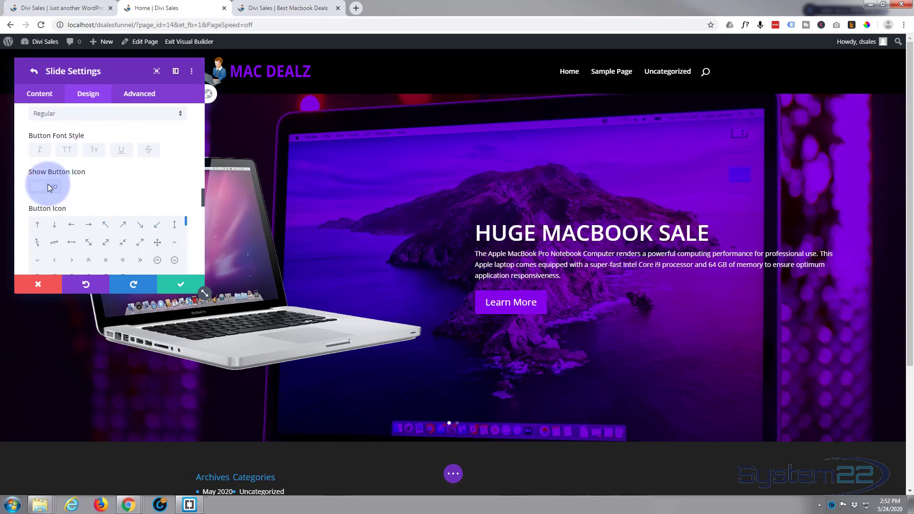
left_click(47, 187)
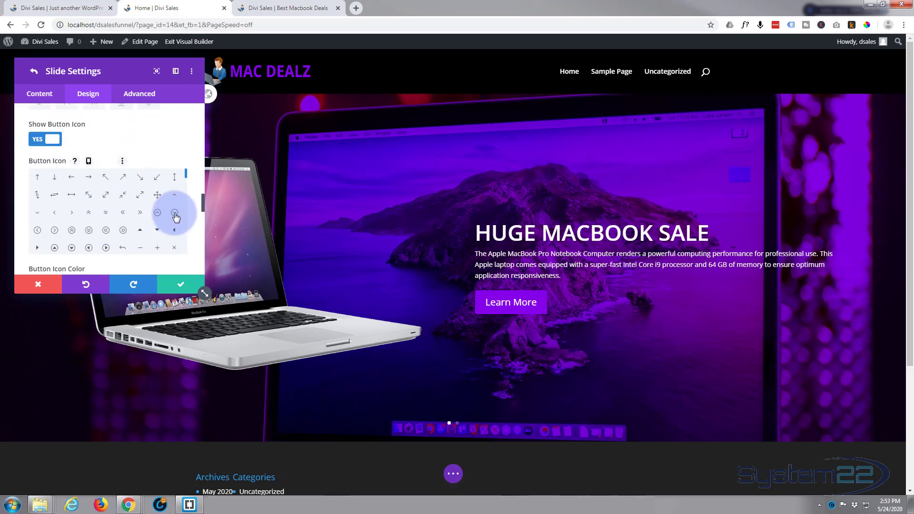
left_click(174, 211)
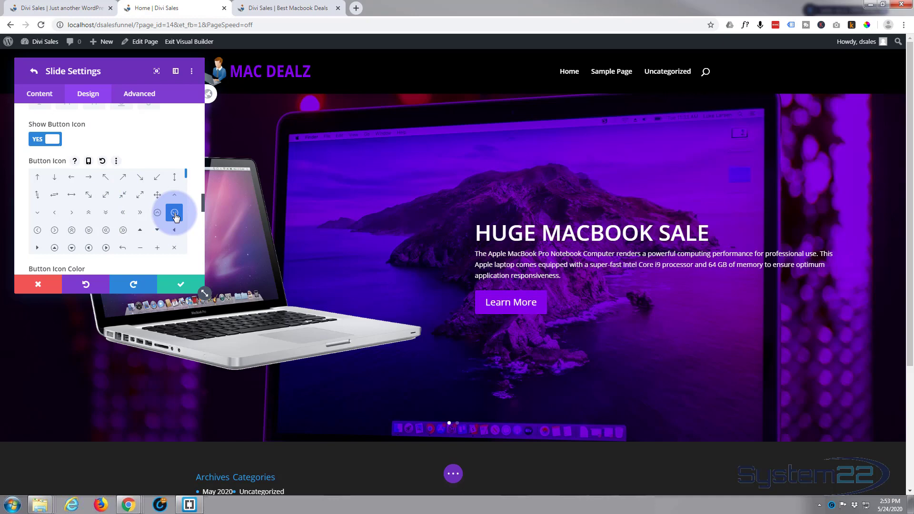
left_click(173, 212)
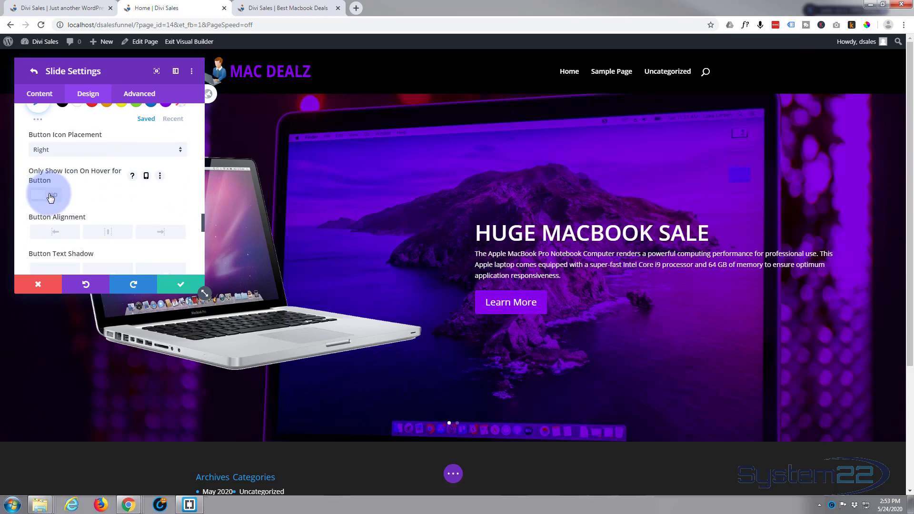
- Set Only Show Icon On Hover to No so the icon stays always visible
left_click(48, 194)
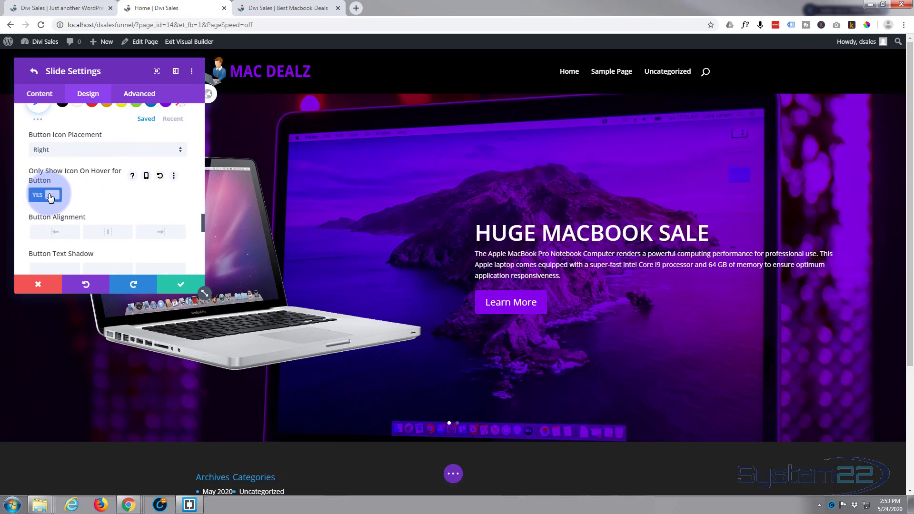
left_click(45, 194)
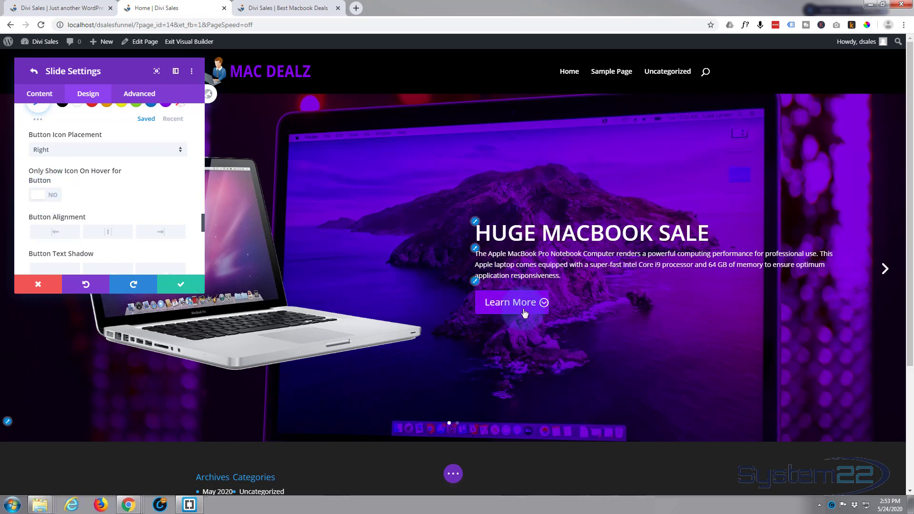
left_click(45, 194)
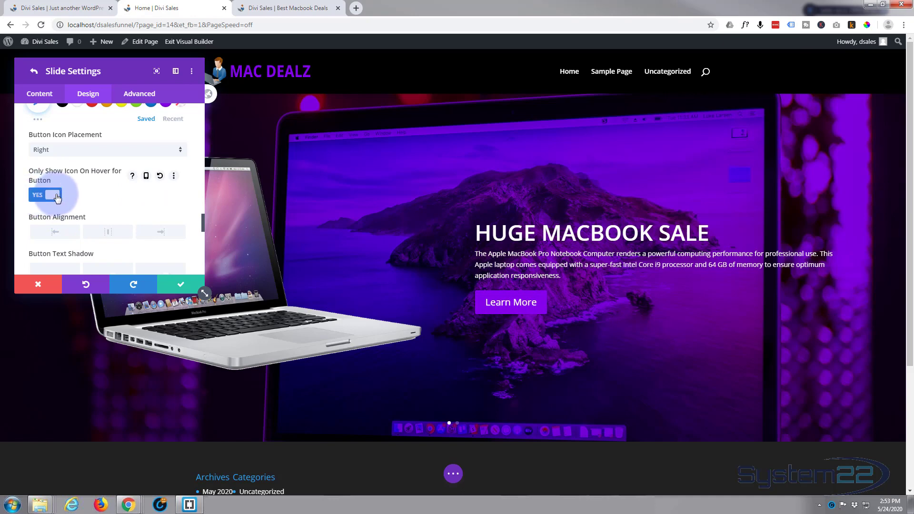
left_click(46, 194)
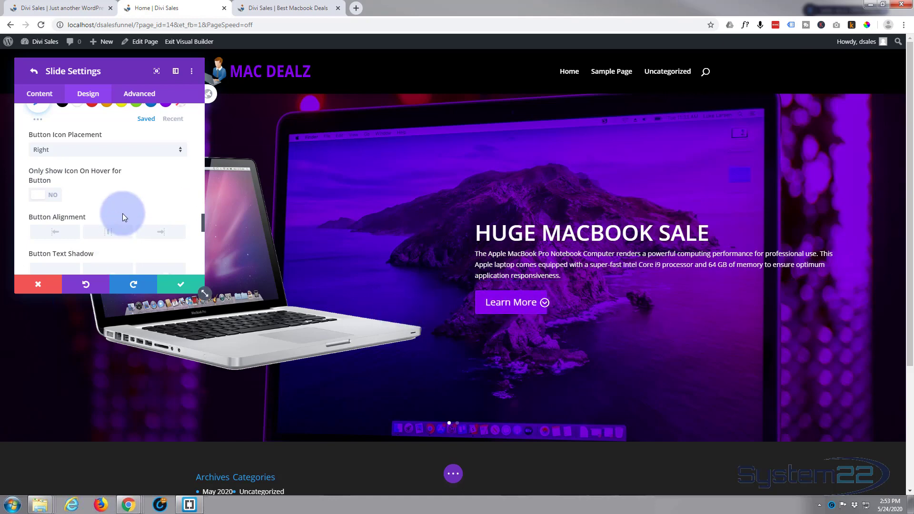
scroll("down", 3)
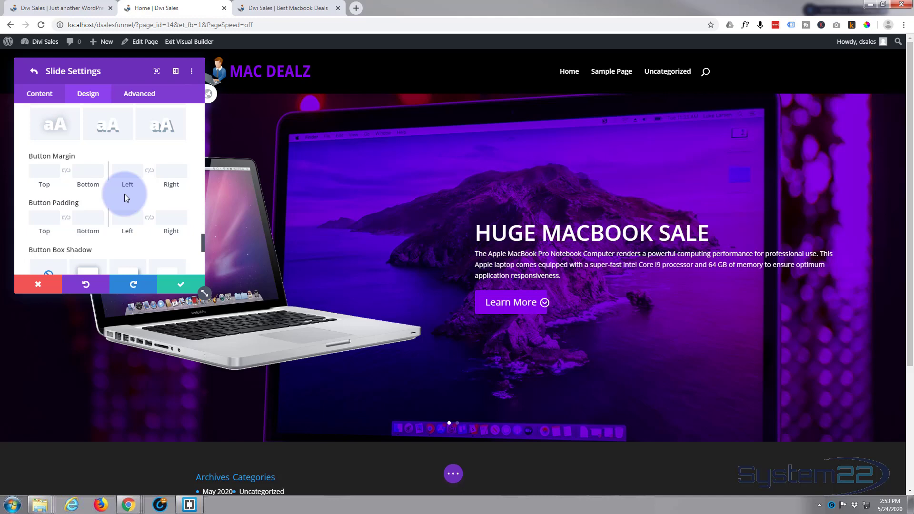
mouse_move(59, 228)
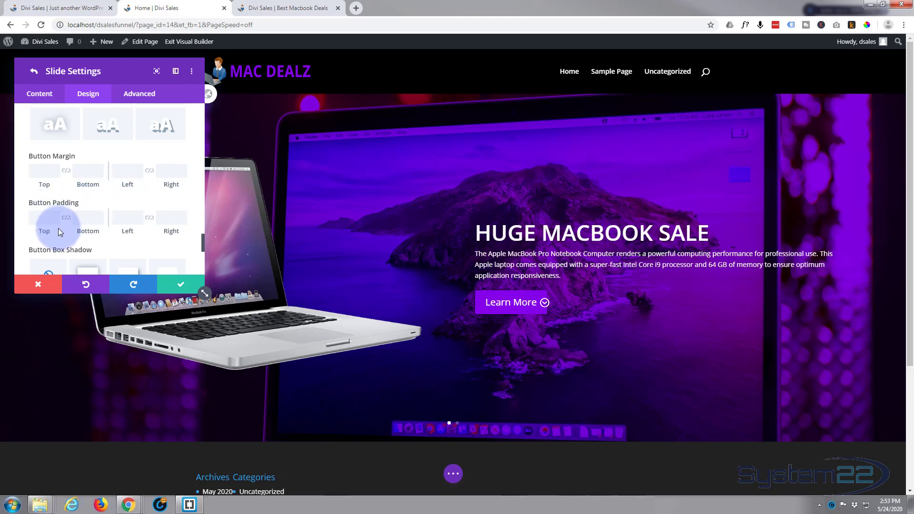
- Enter 50px left padding and the right padding for the Learn More button
left_click(126, 217)
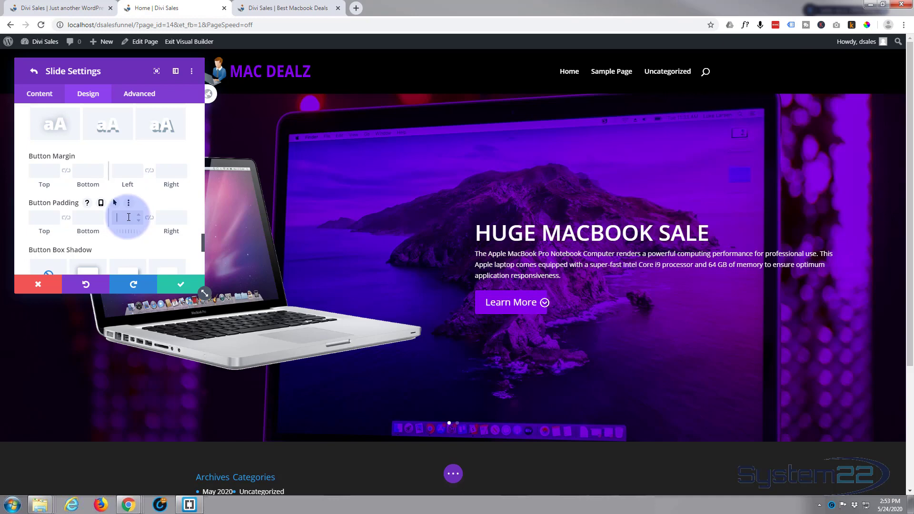
type("50")
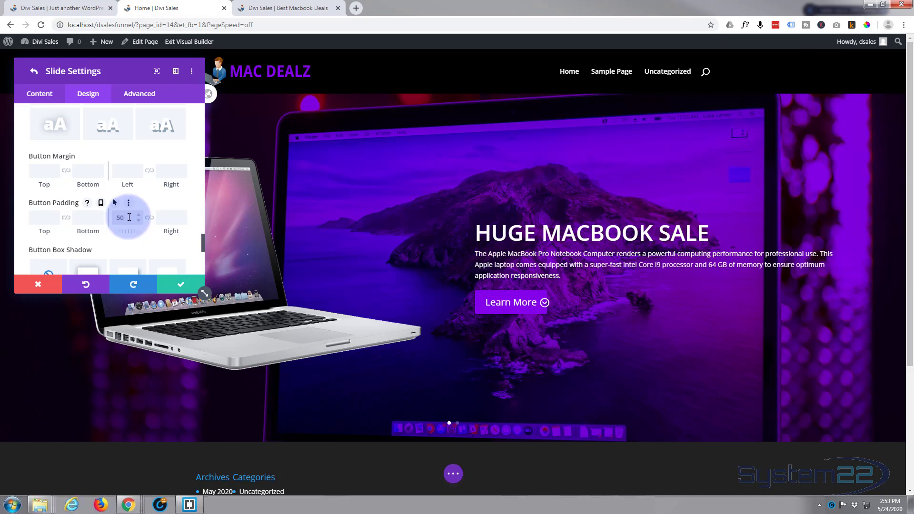
type("50px")
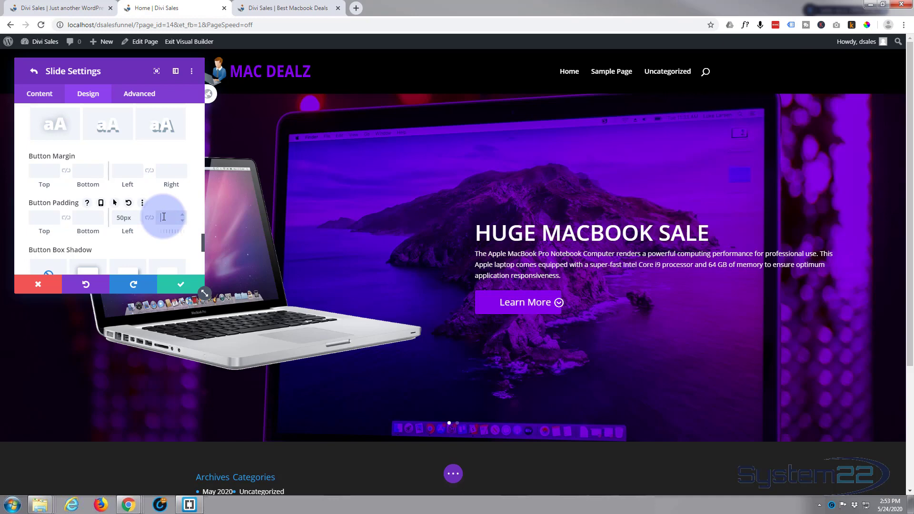
type("50px")
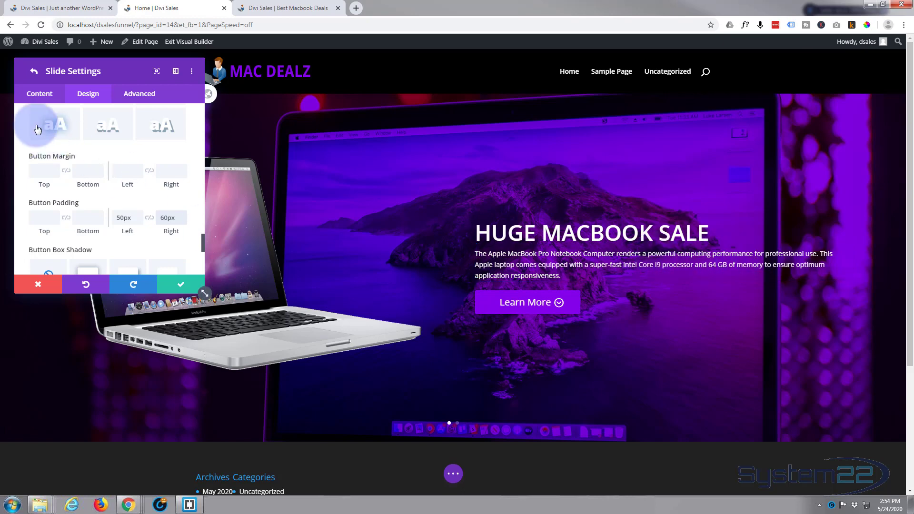
left_click(39, 93)
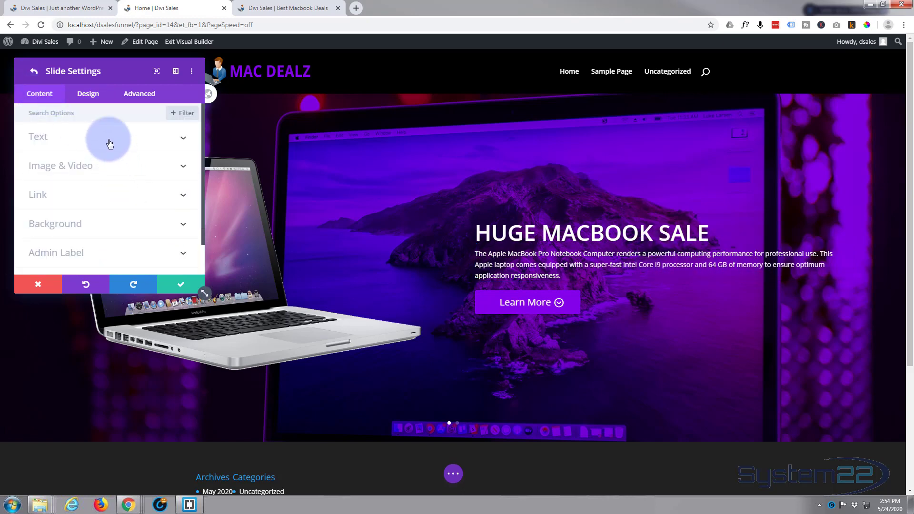
- Expand the slide's Text section to review the MacBook Pro body copy
left_click(38, 136)
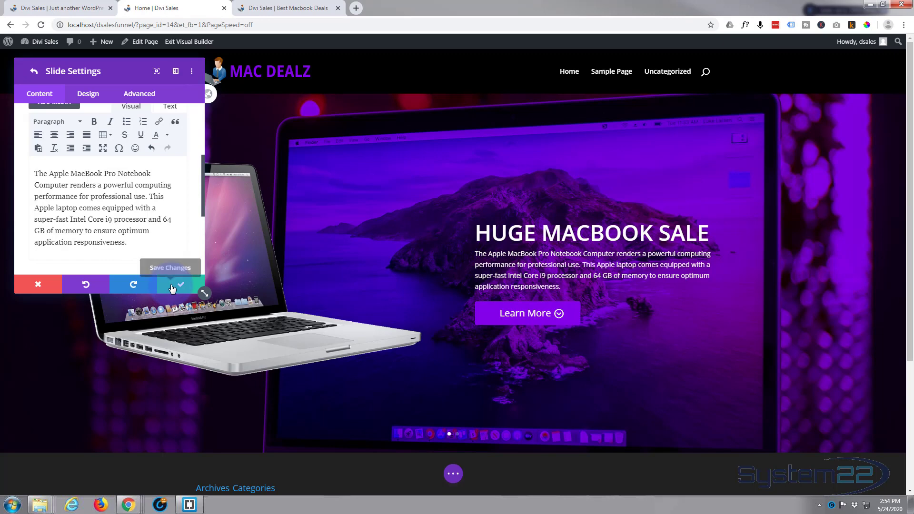
- Save the slide and duplicate the Huge Macbook Sale slide from the slider's list
left_click(180, 284)
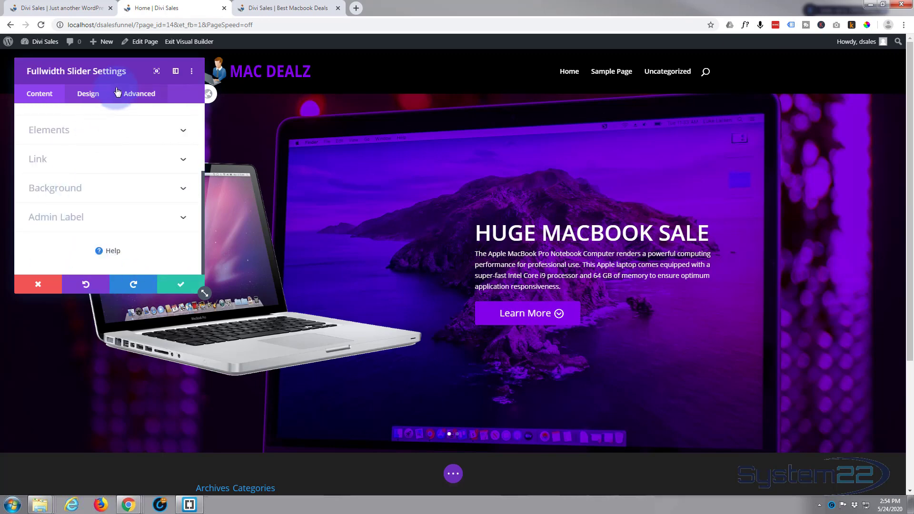
left_click(40, 93)
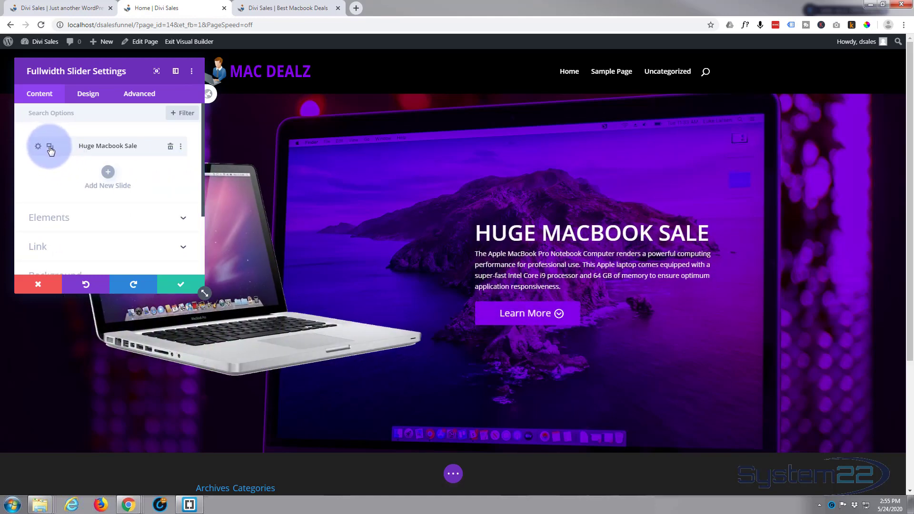
left_click(51, 145)
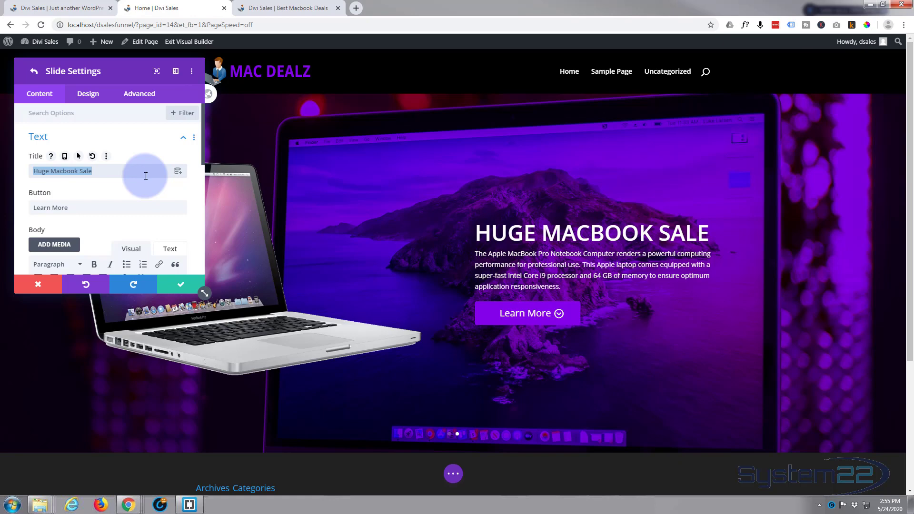
- Retitle the duplicated slide '48 Hours Only'
type("48 H")
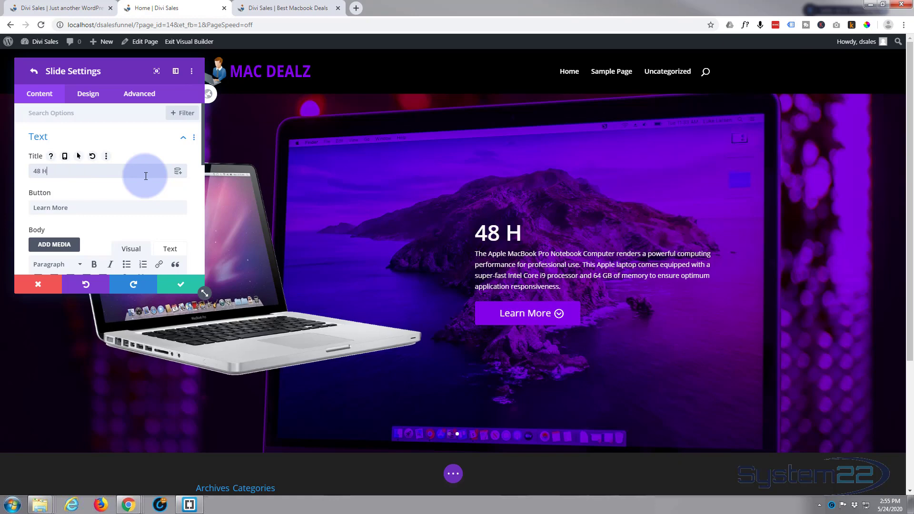
type("ours")
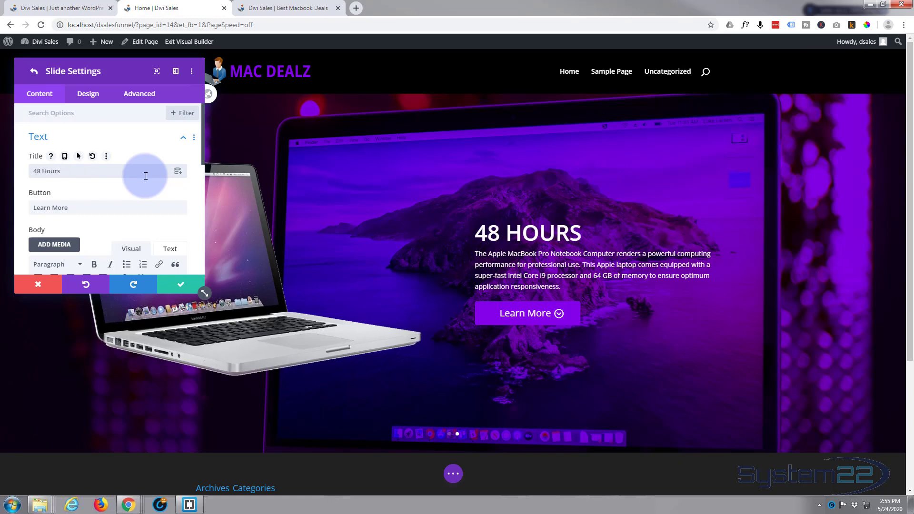
type("Only")
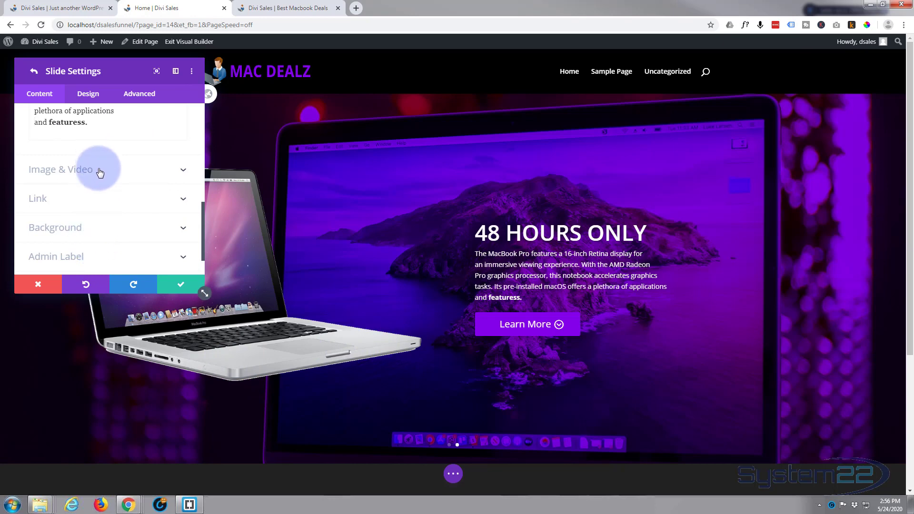
- Swap the slide's image for a different MacBook photo from the media library
left_click(60, 169)
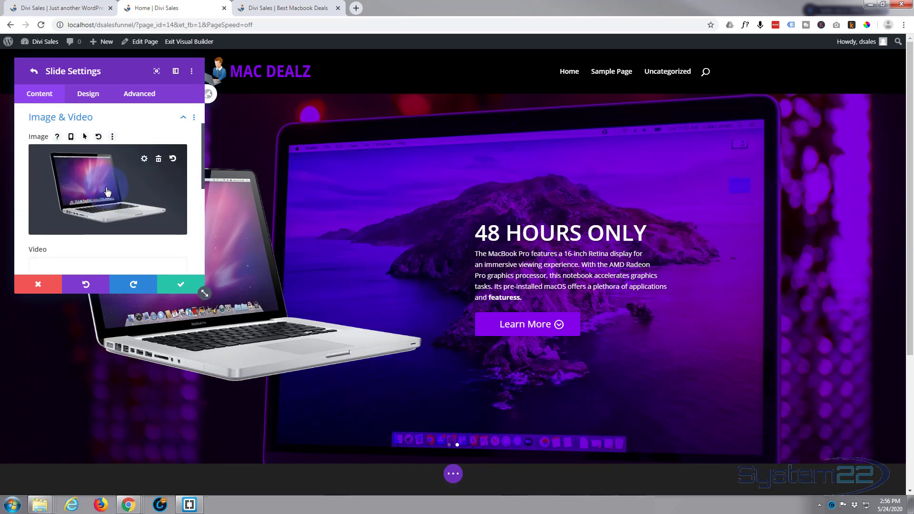
left_click(107, 189)
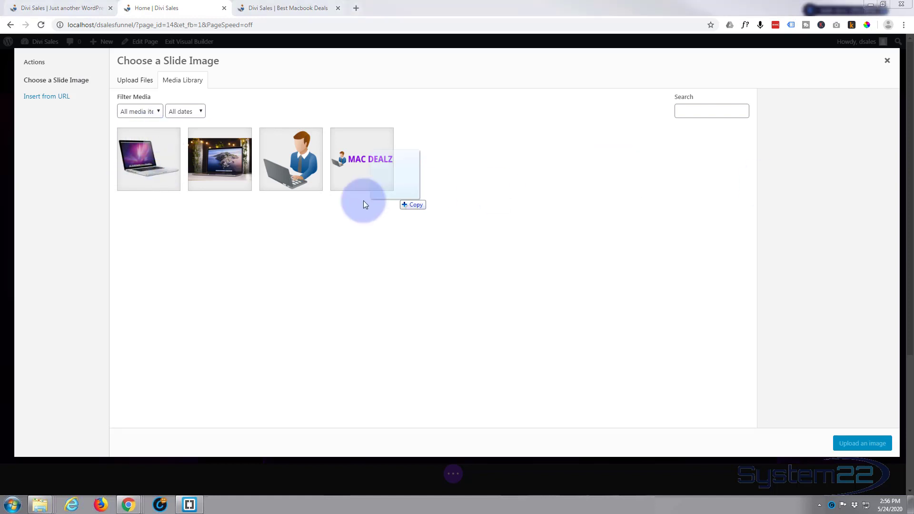
left_click(861, 443)
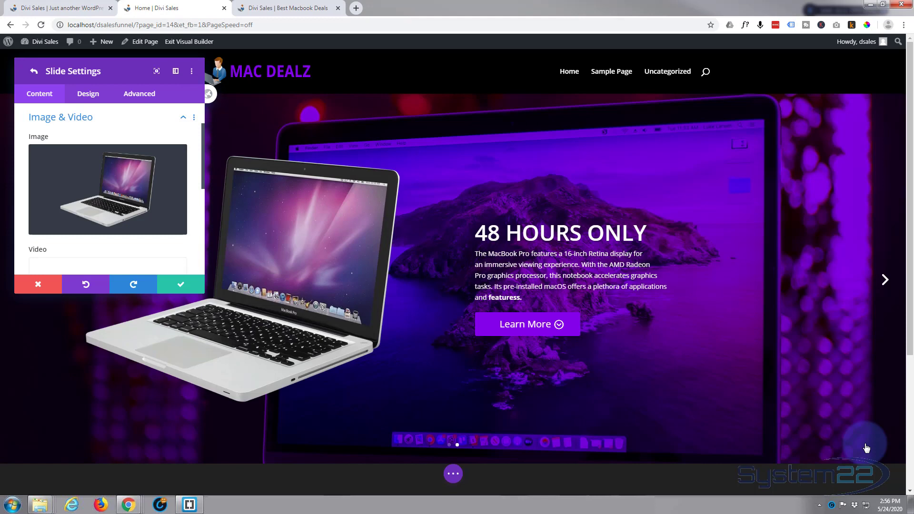
mouse_move(719, 302)
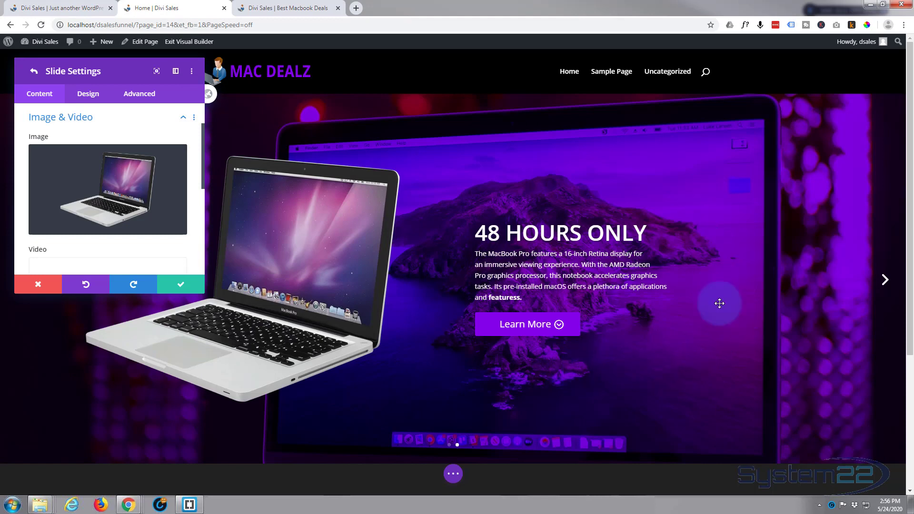
scroll("down", 3)
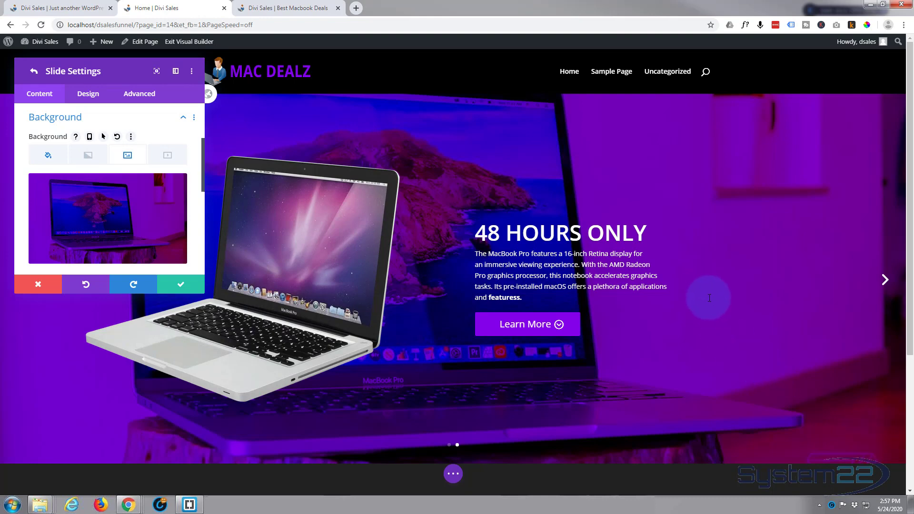
mouse_move(577, 298)
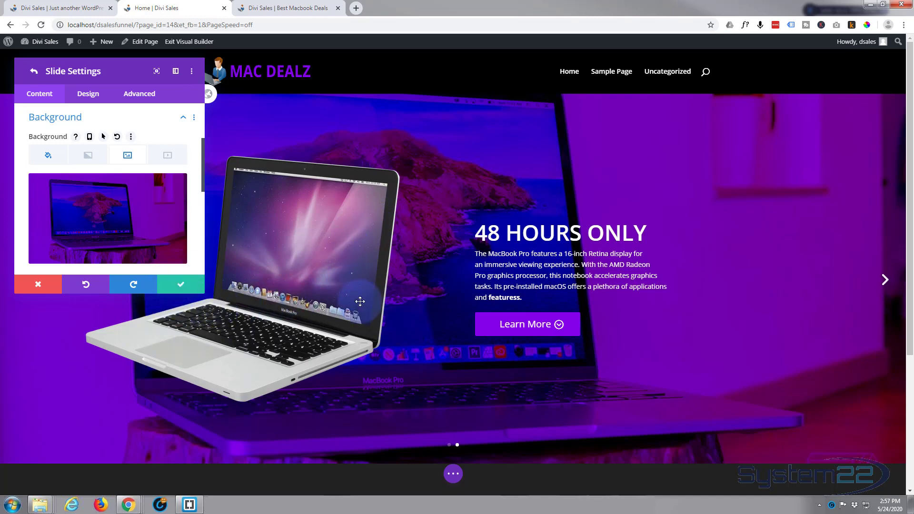
mouse_move(642, 363)
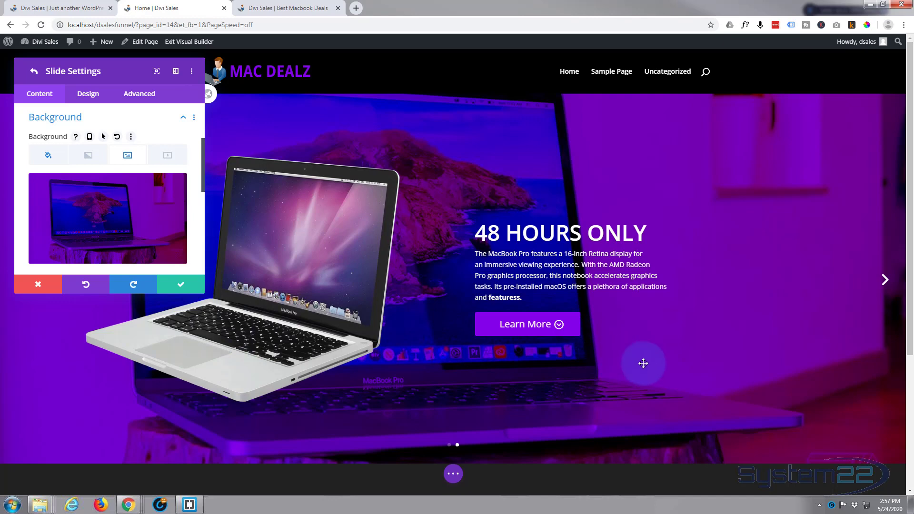
mouse_move(450, 462)
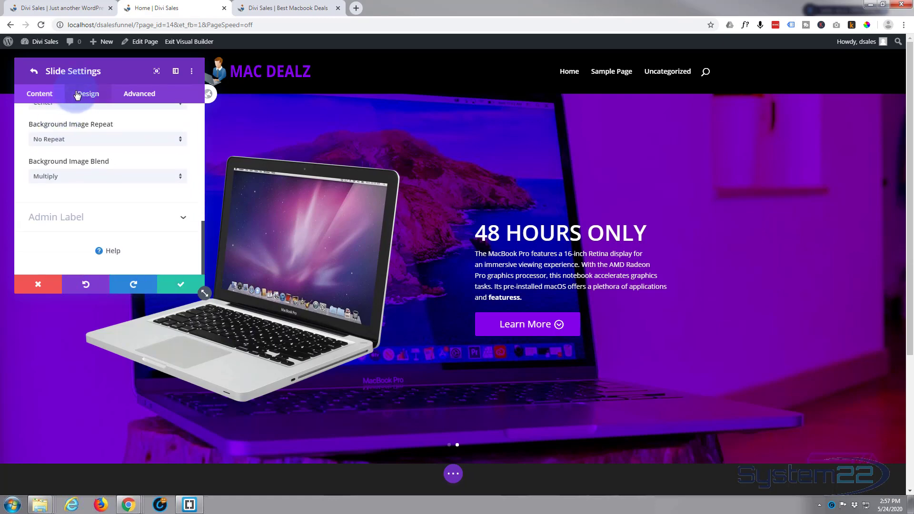
- Browse the 48 Hours Only slide's Design option groups from overlay down to transform
left_click(87, 94)
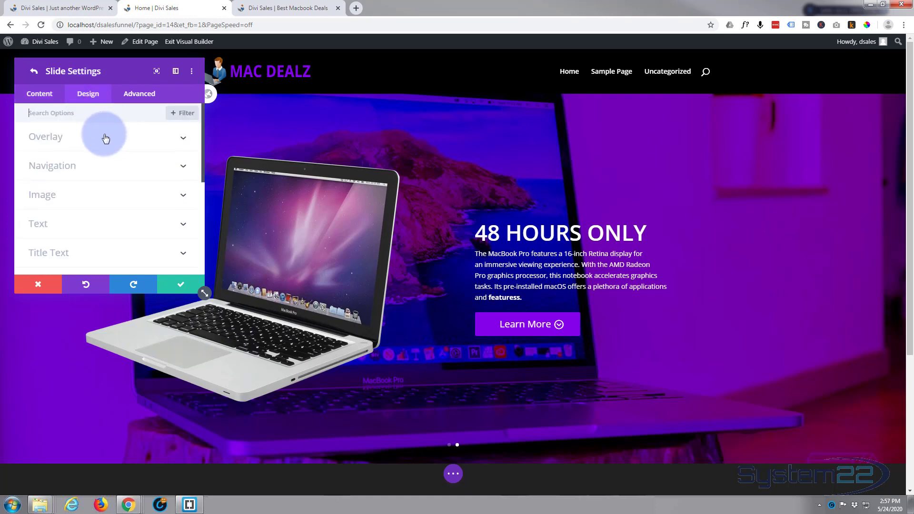
mouse_move(82, 165)
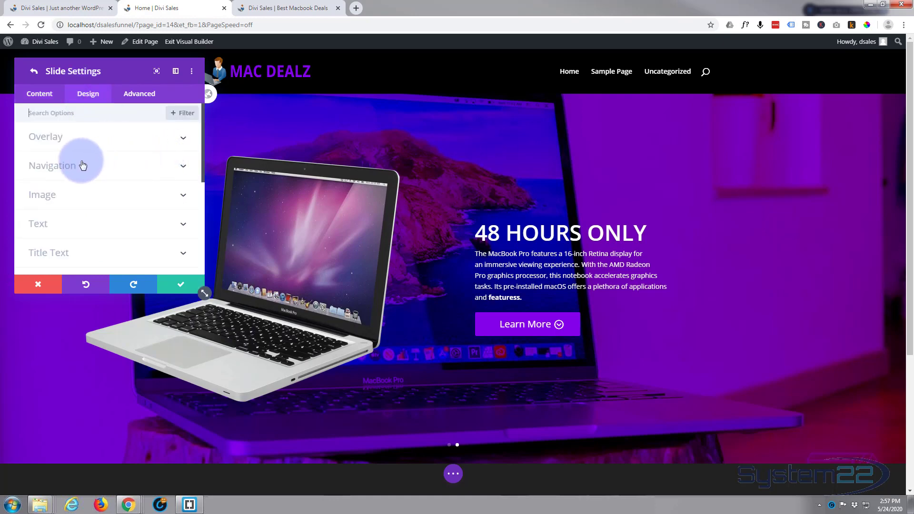
left_click(51, 165)
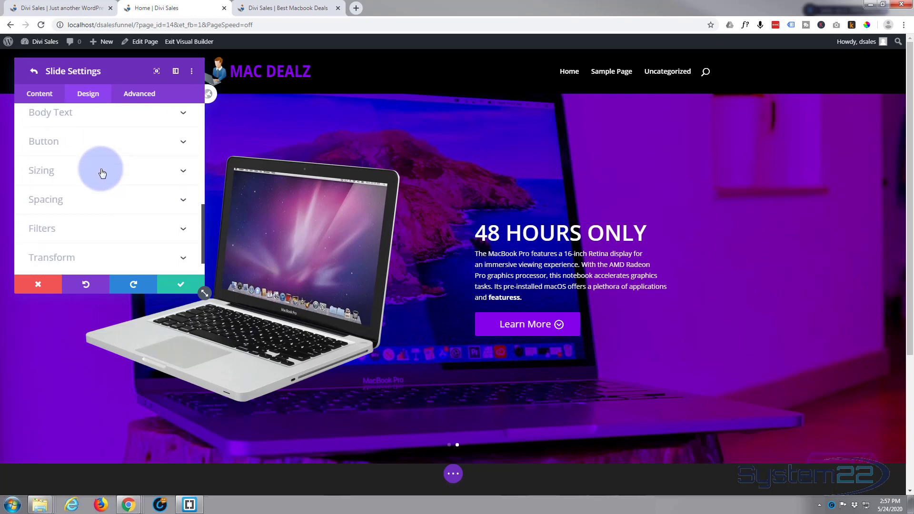
mouse_move(99, 164)
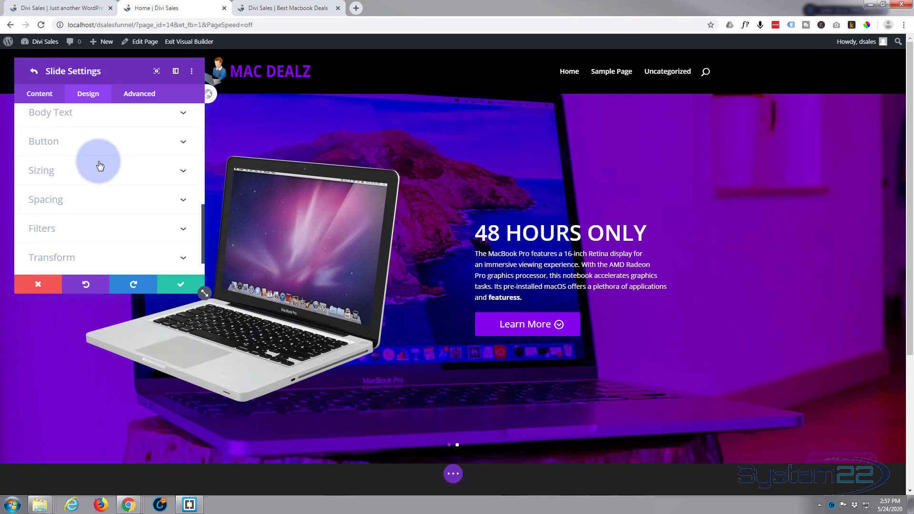
scroll("down", 3)
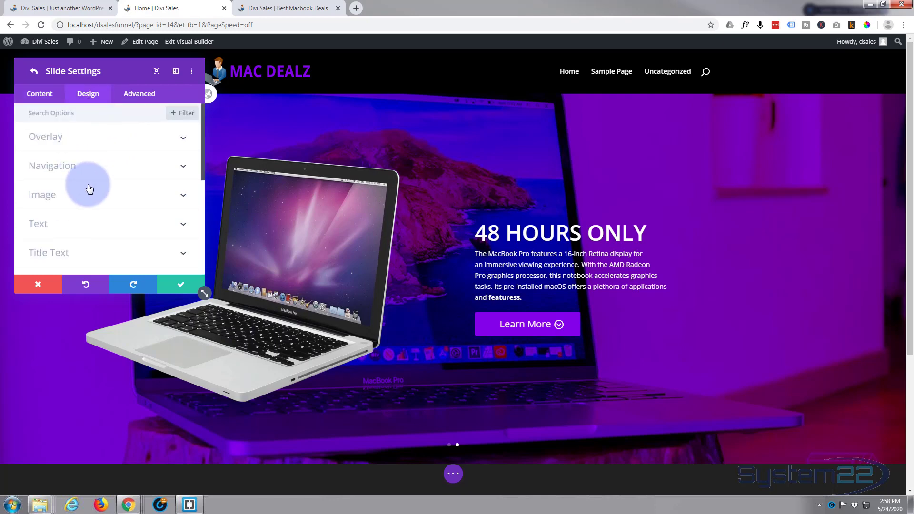
mouse_move(180, 286)
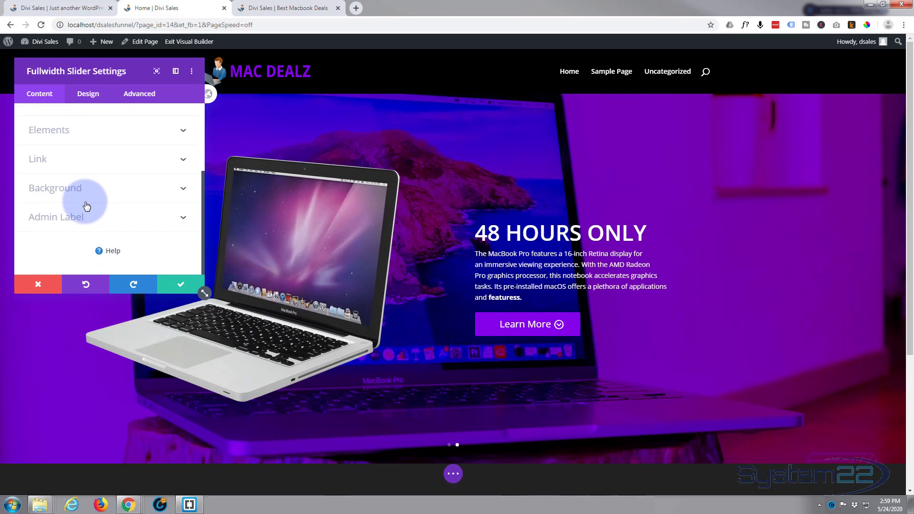
- Review the slider's arrow and dot elements, then reveal its Design > Animation options
left_click(49, 130)
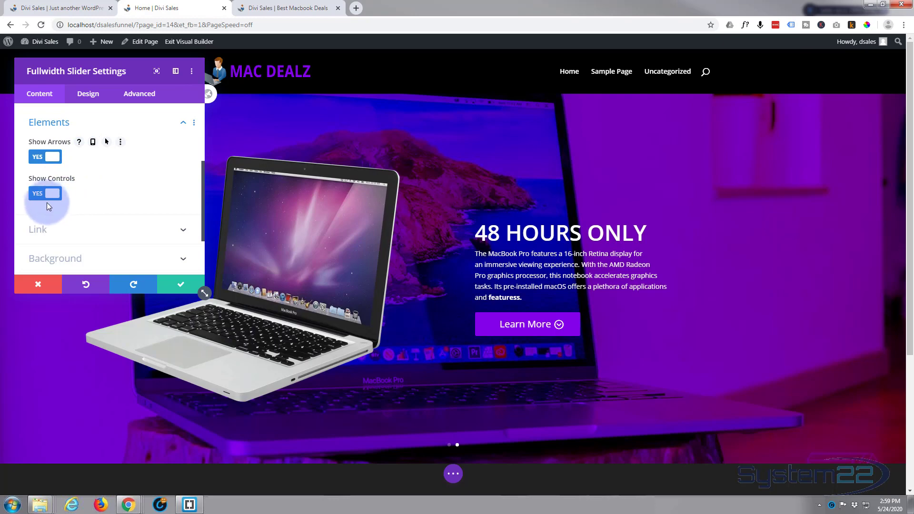
scroll("down", 3)
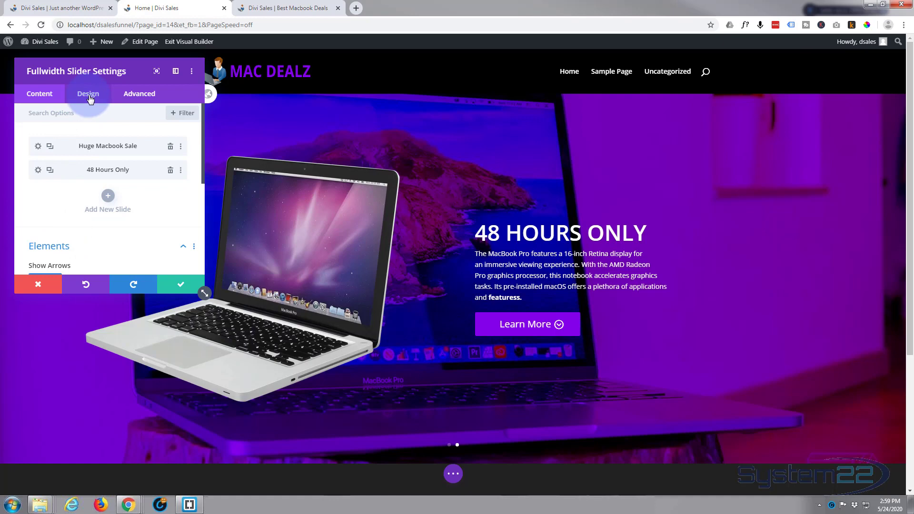
left_click(88, 94)
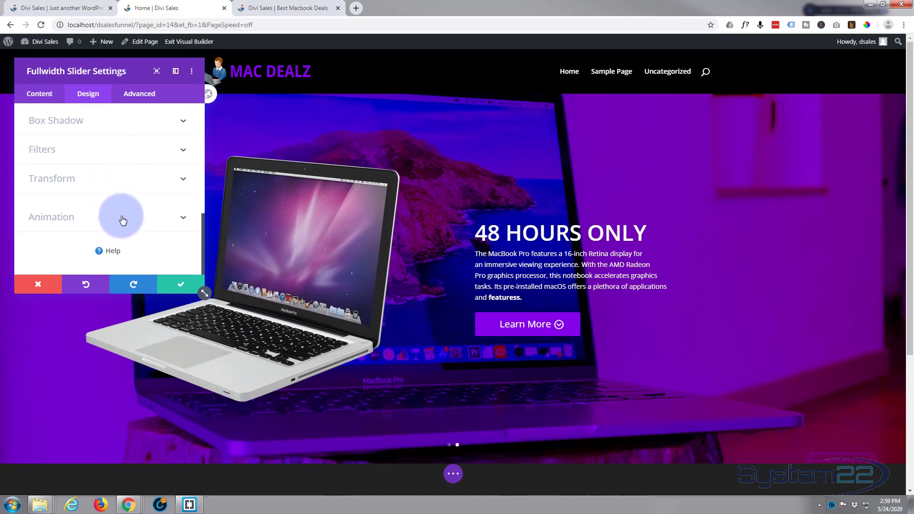
left_click(123, 217)
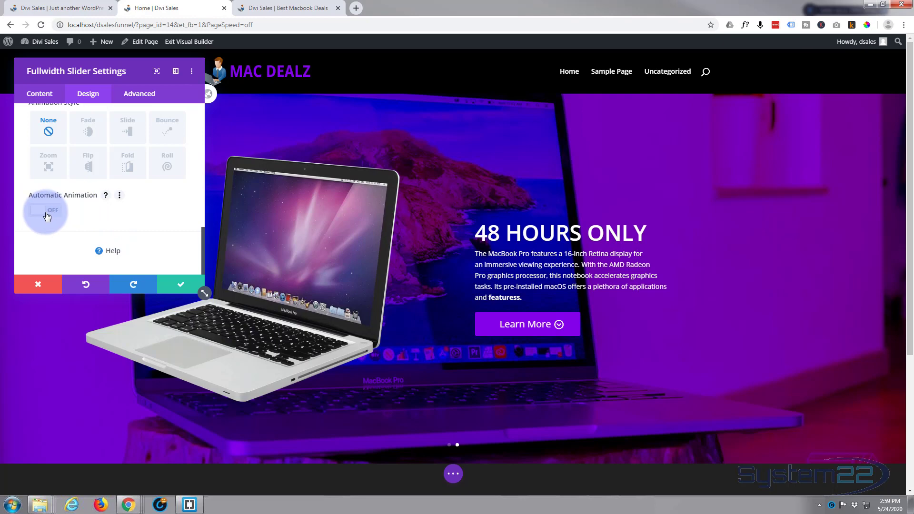
- Turn on Automatic Animation with a speed of 5000 ms
left_click(47, 210)
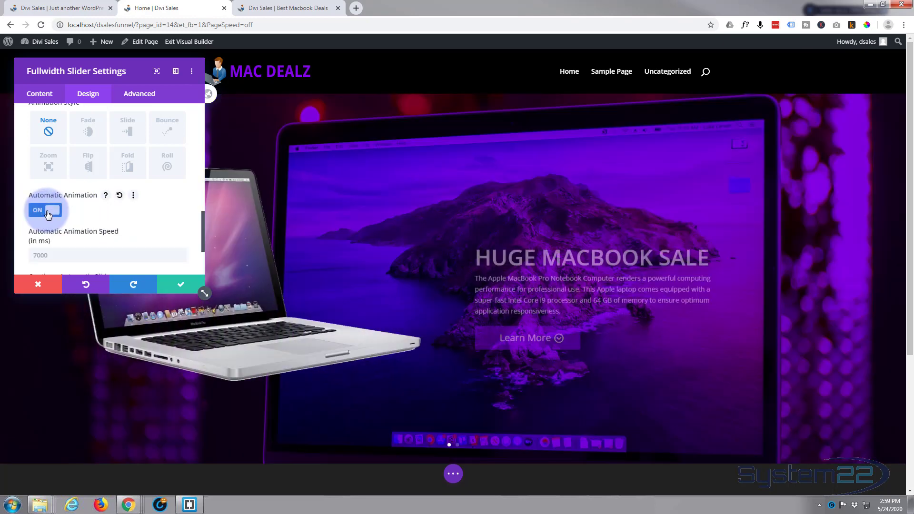
scroll("down", 3)
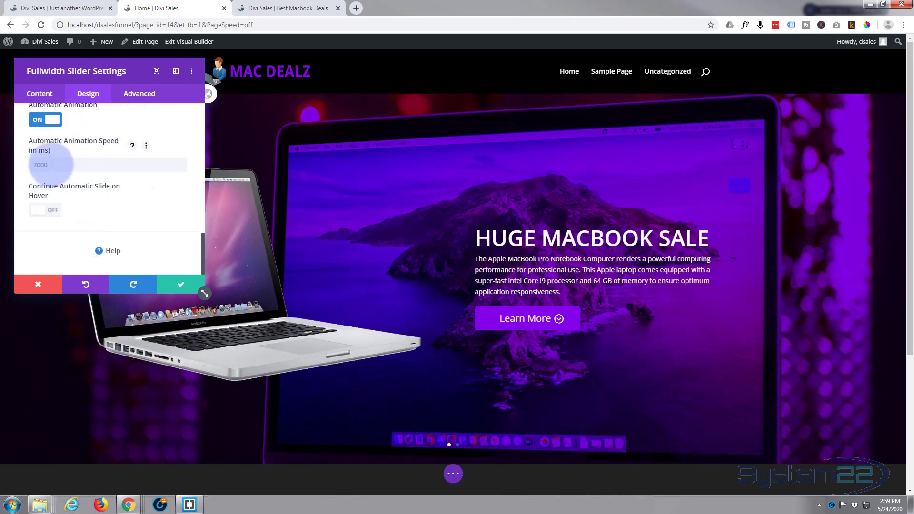
type("5")
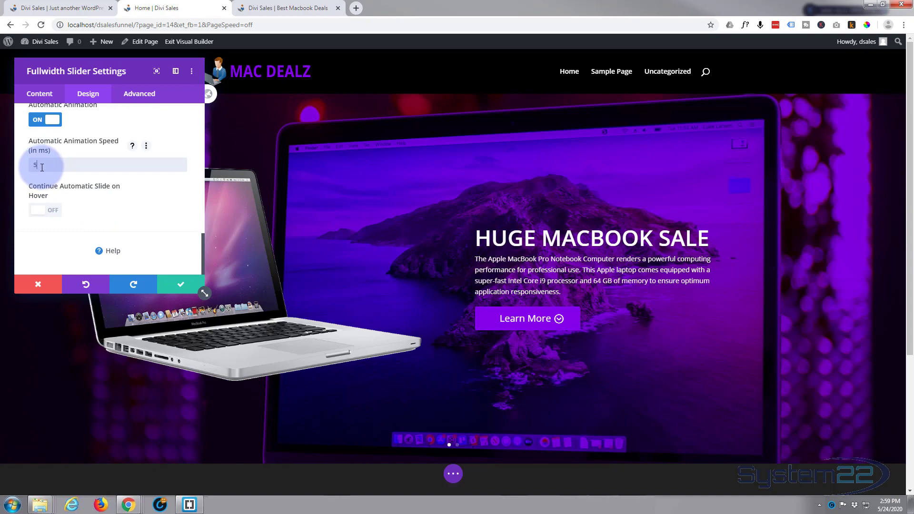
type("000")
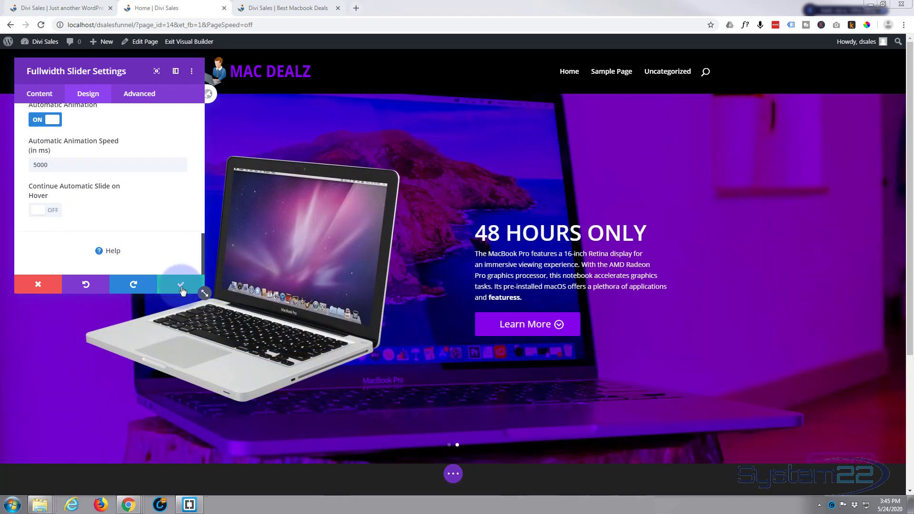
- Confirm the slider's automatic-rotation settings and exit the Visual Builder to the live page
left_click(181, 284)
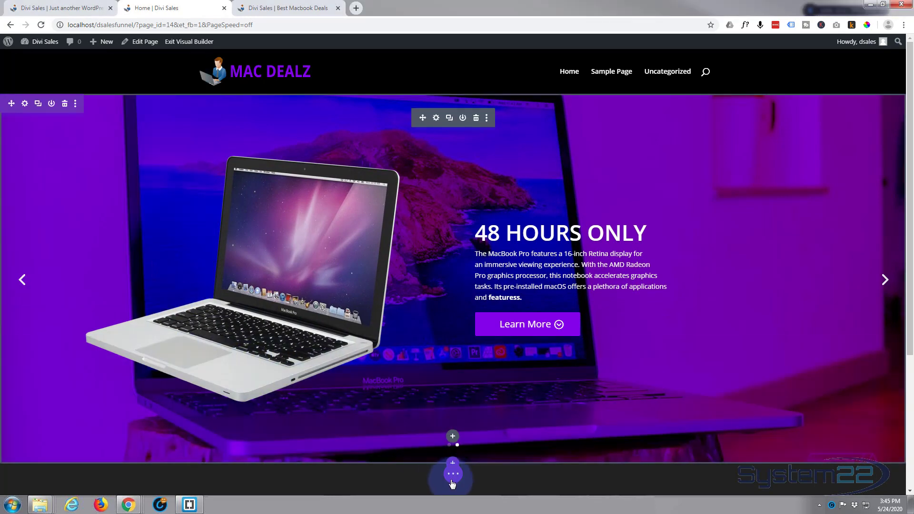
left_click(452, 474)
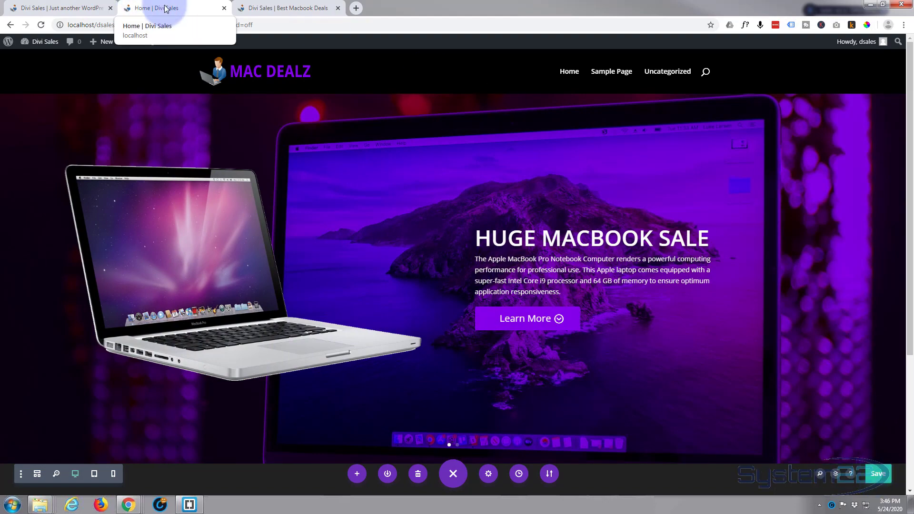
left_click(188, 41)
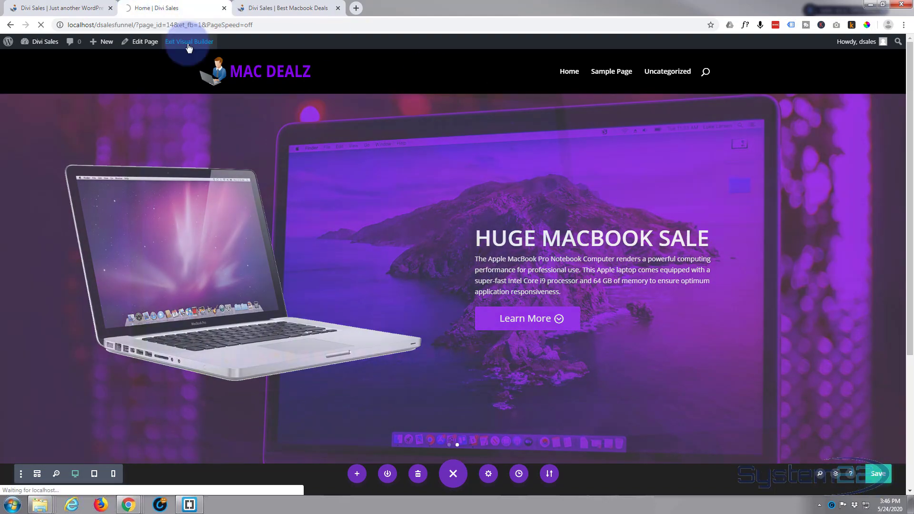
- Compare the live auto-rotating hero with the Divi Sales page's slider, then return to Home | Divi Sales
left_click(189, 41)
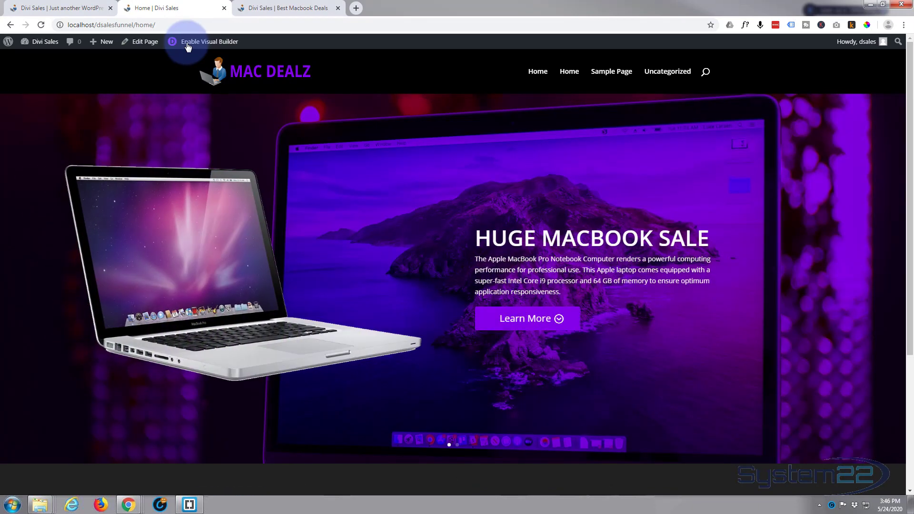
mouse_move(442, 63)
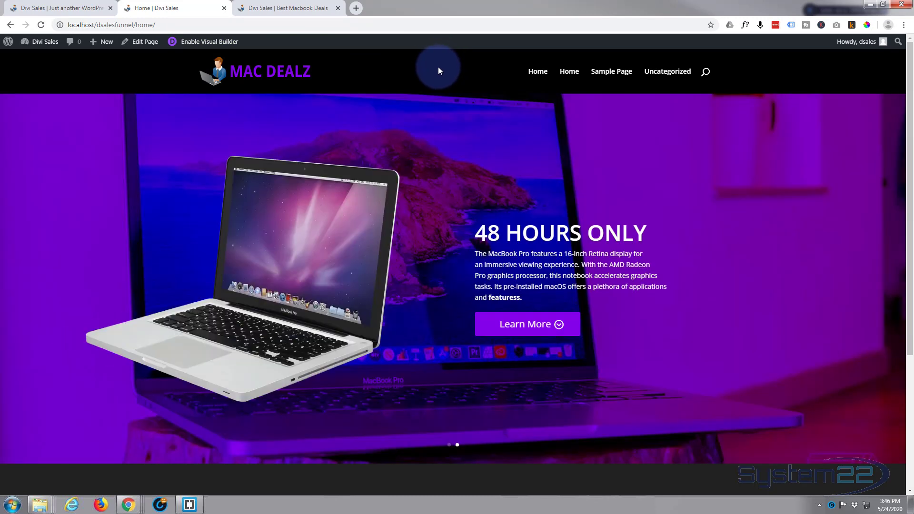
left_click(58, 8)
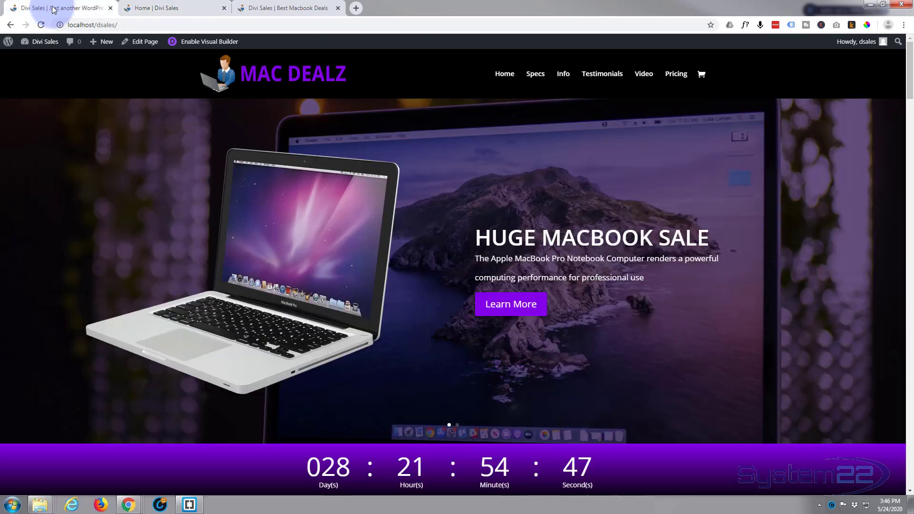
scroll("down", 3)
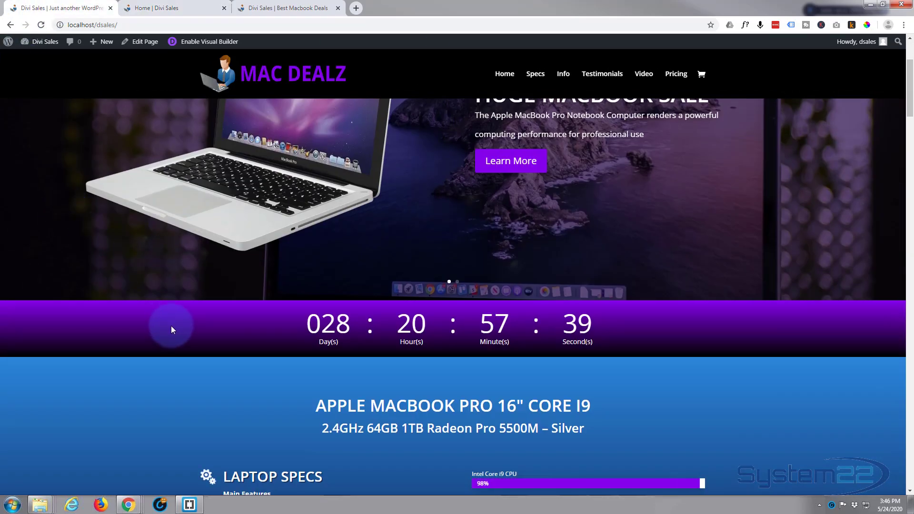
left_click(170, 8)
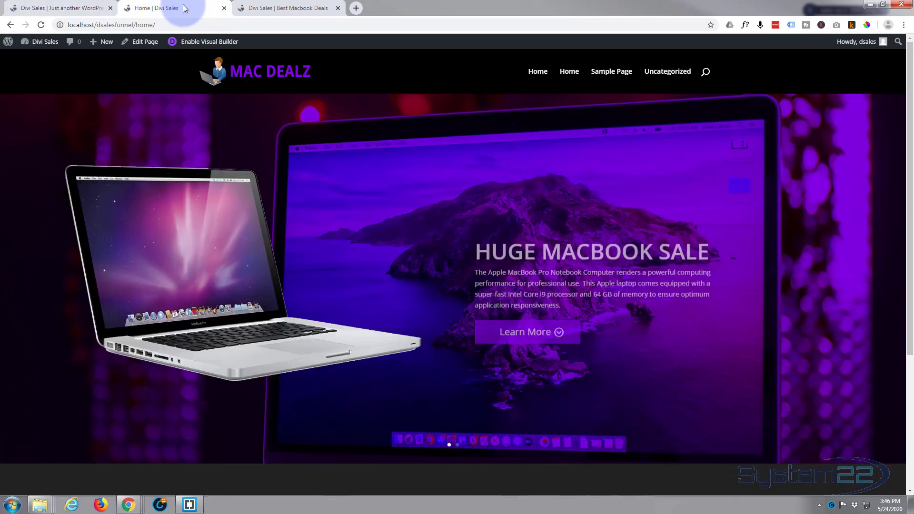